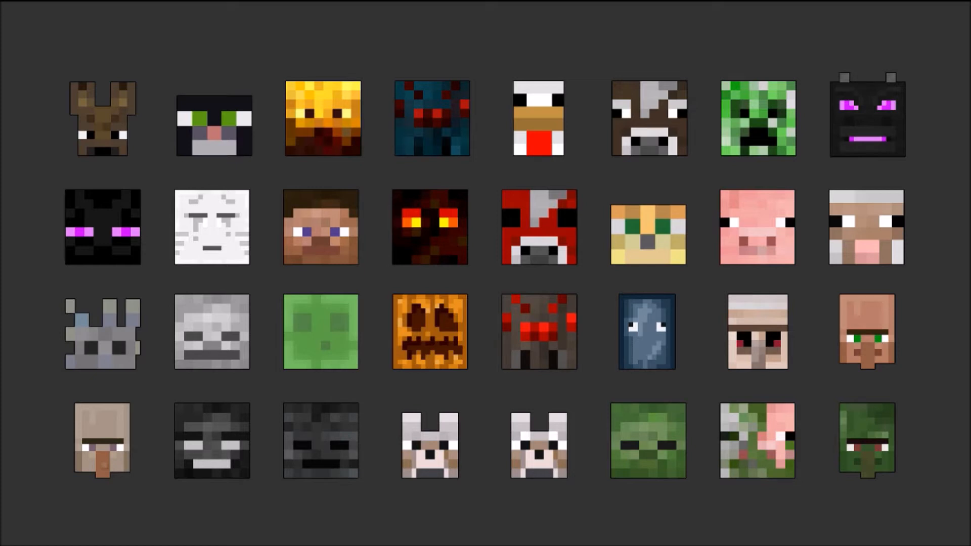
{"action": "mouse_move", "coordinate": [614, 367]}
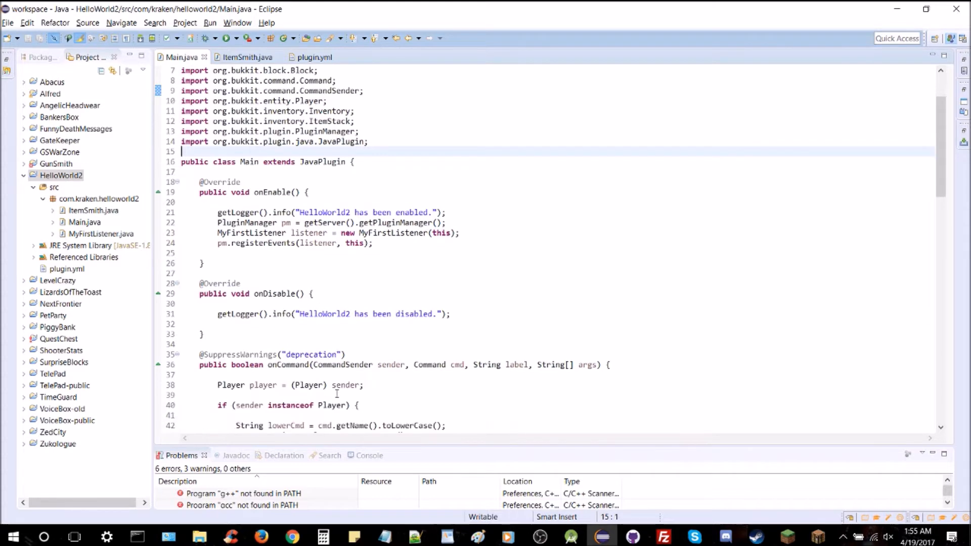
Step: Insert an empty case "jockey": above case "glow" in the onCommand switch
{"action": "scroll", "scroll_direction": "down", "scroll_amount": 3}
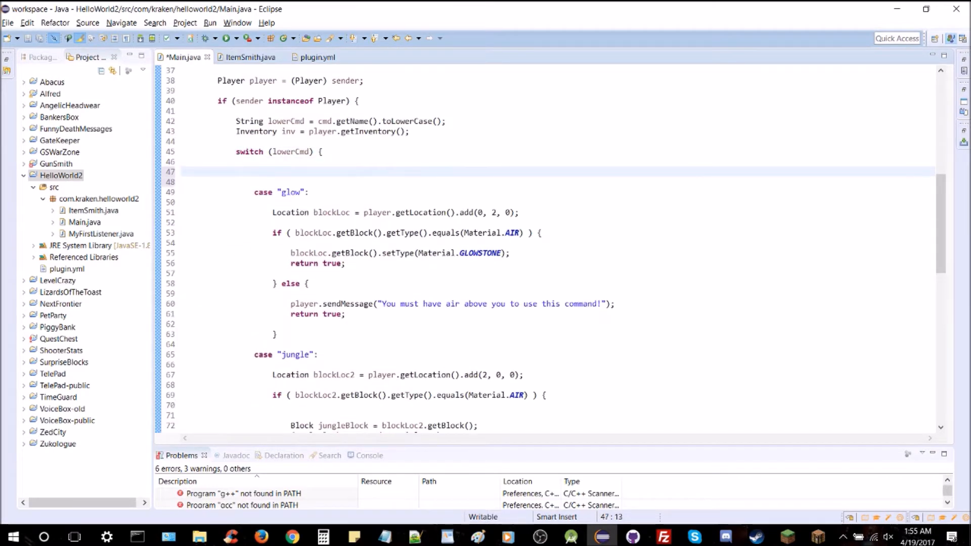
{"action": "type", "text": "cas"}
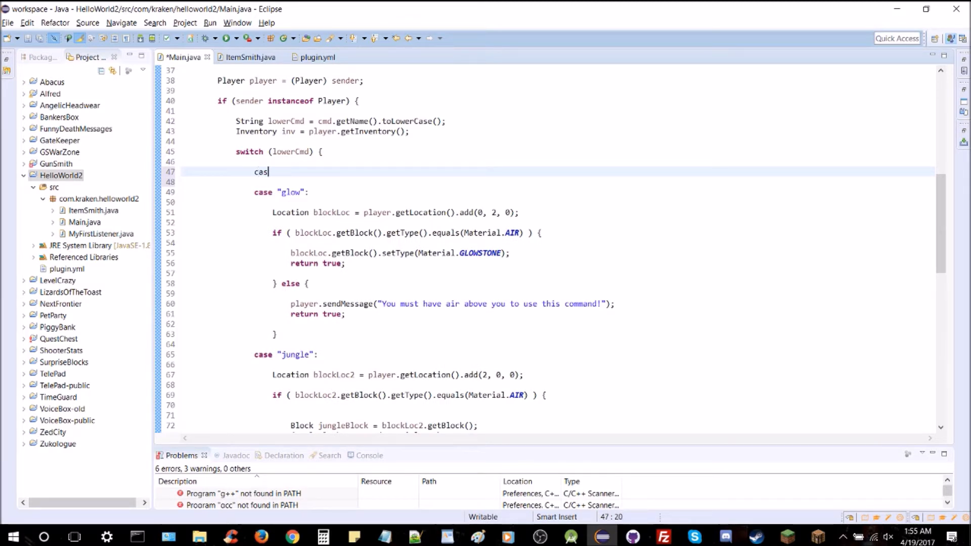
{"action": "type", "text": "e \"\":"}
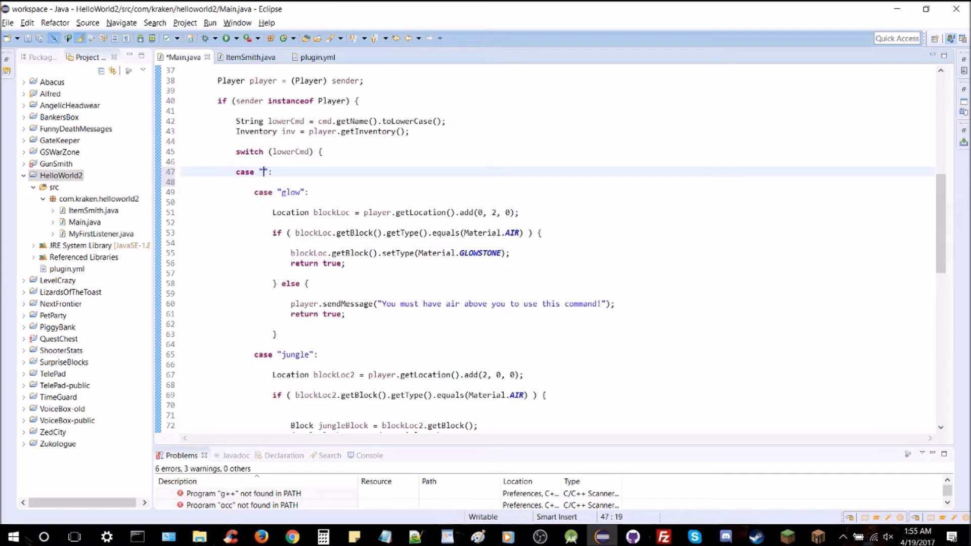
{"action": "type", "text": "jockey"}
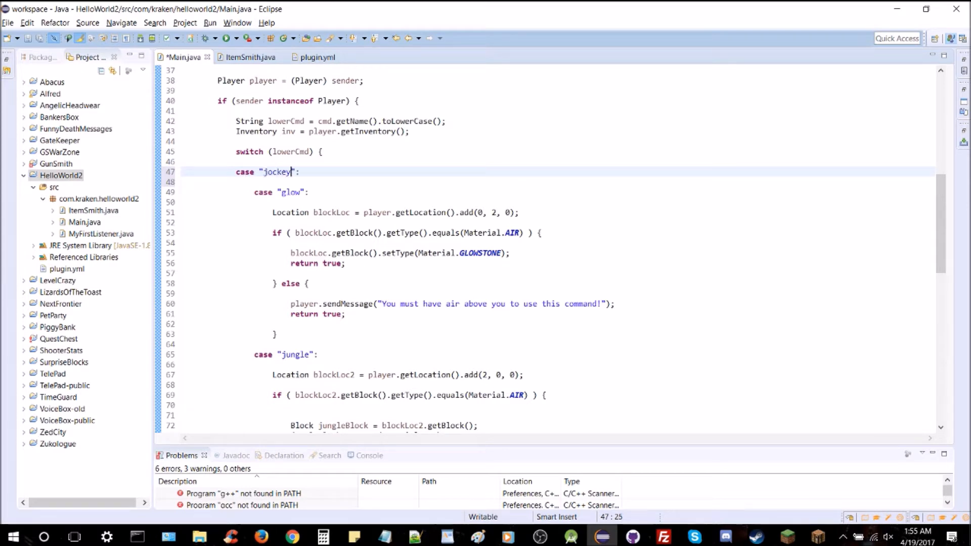
{"action": "left_click", "coordinate": [236, 171]}
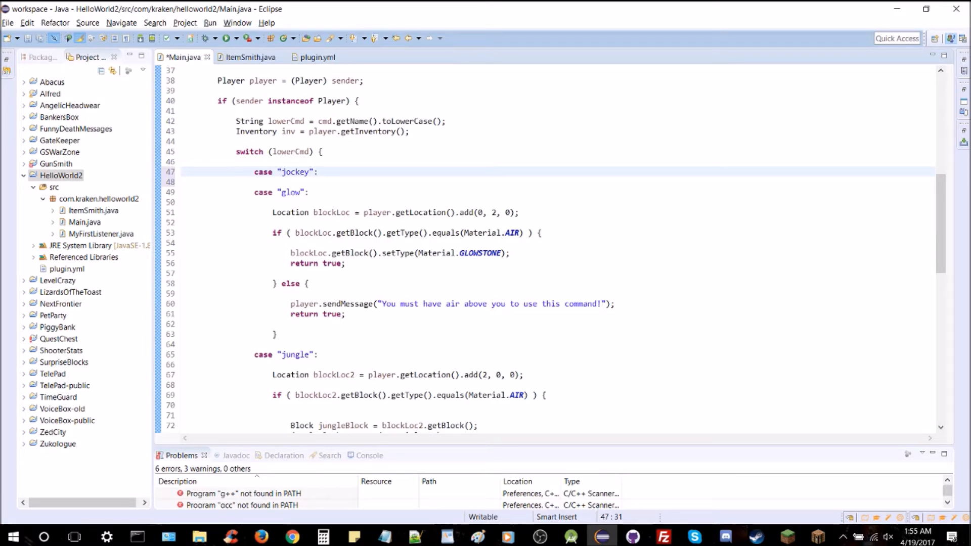
{"action": "left_click", "coordinate": [317, 171]}
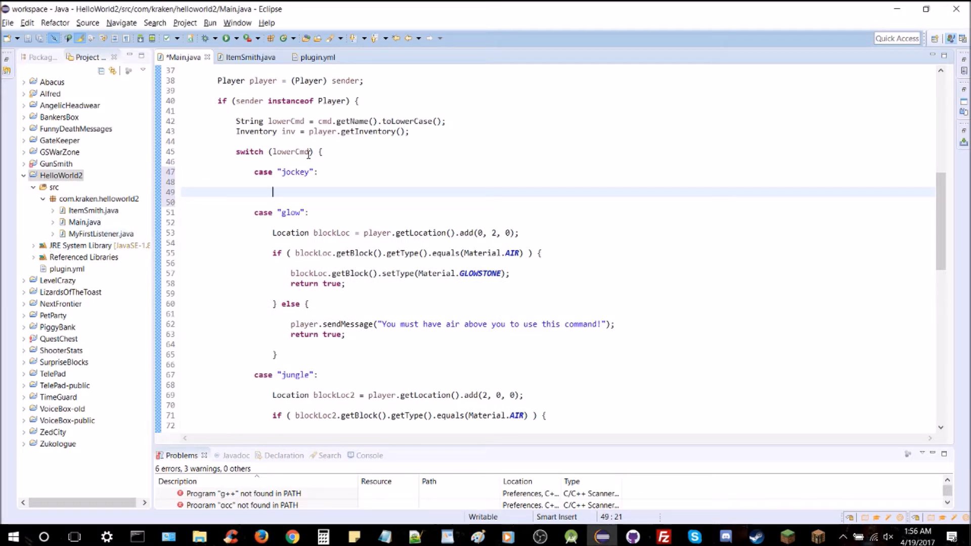
Step: Declare Location spawnLoc = player.getLocation().add(2,0,0) inside the jockey case
{"action": "type", "text": "Location play"}
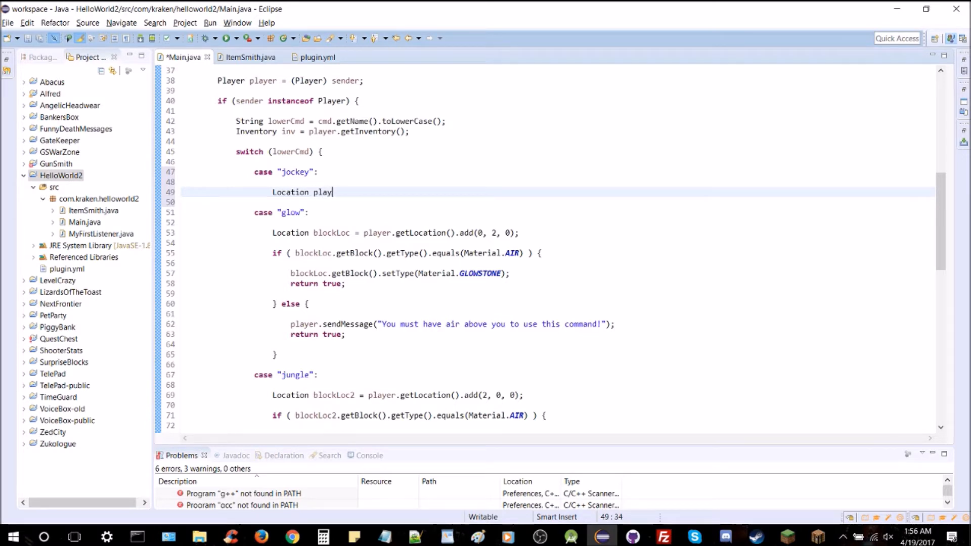
{"action": "key", "text": "Backspace"}
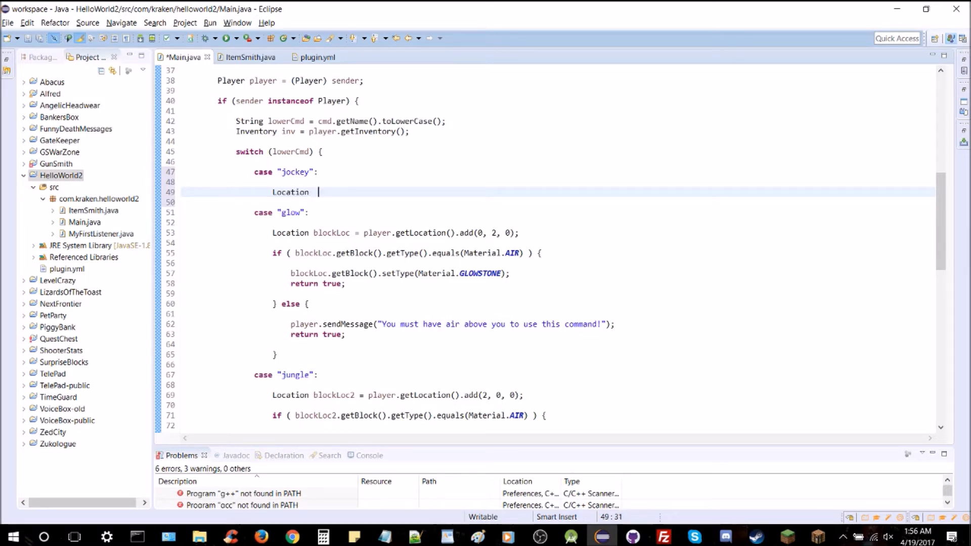
{"action": "type", "text": "spawnLoc ="}
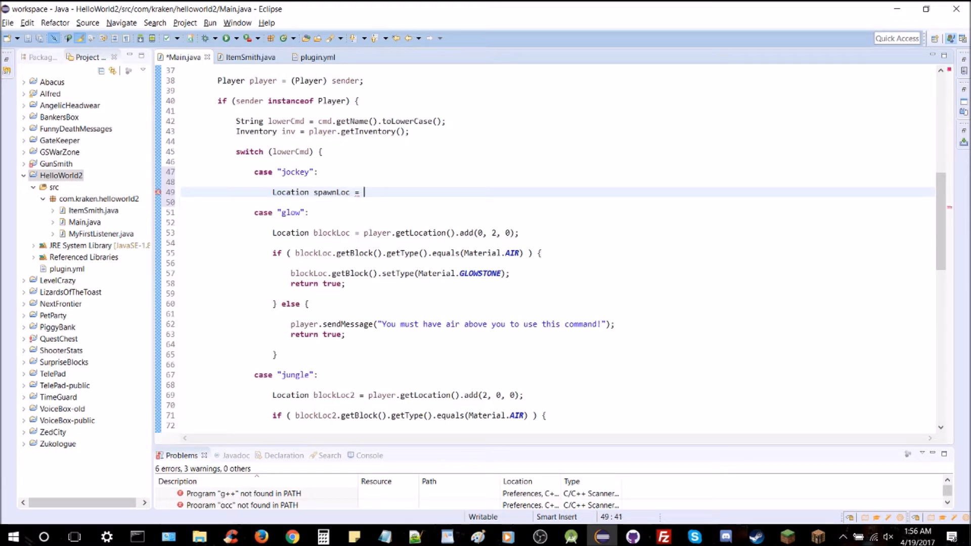
{"action": "type", "text": "player.g"}
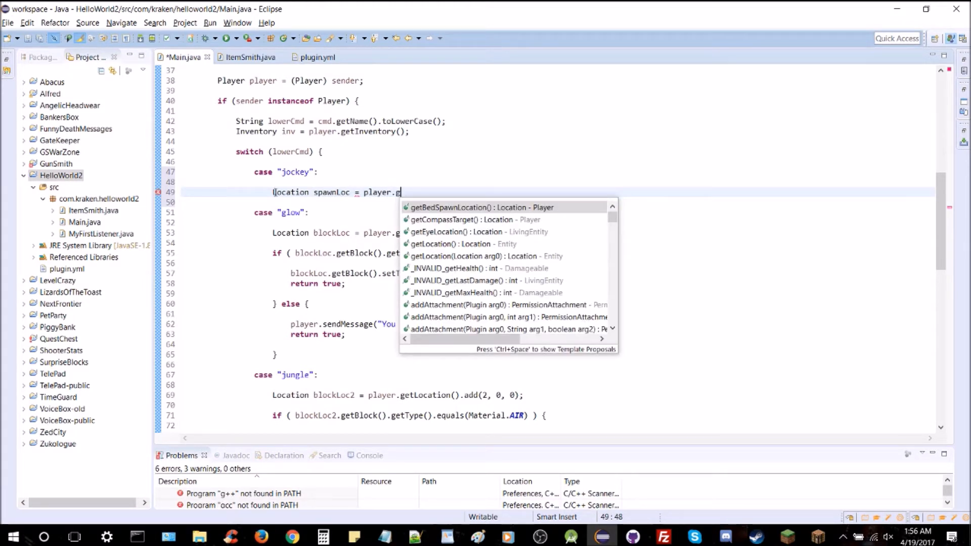
{"action": "type", "text": "etl"}
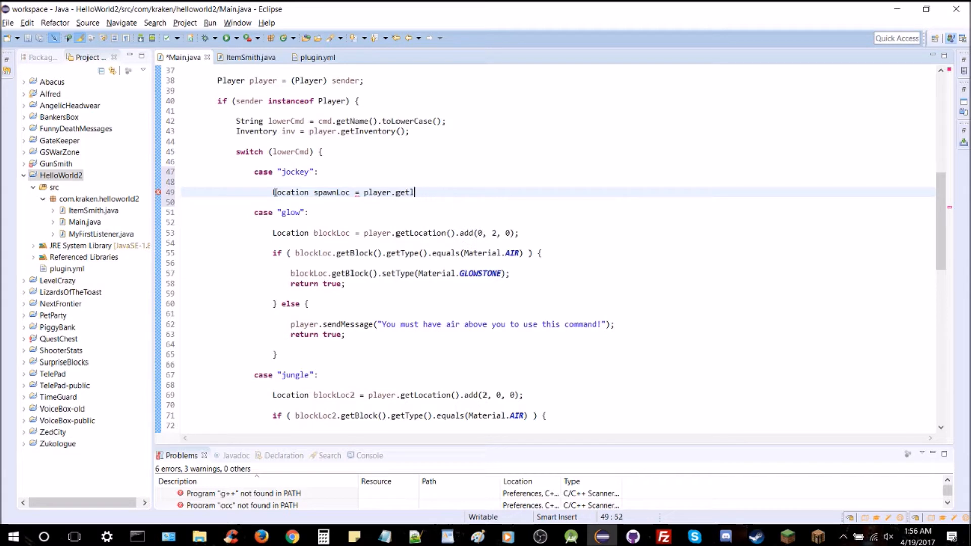
{"action": "type", "text": "ocation()"}
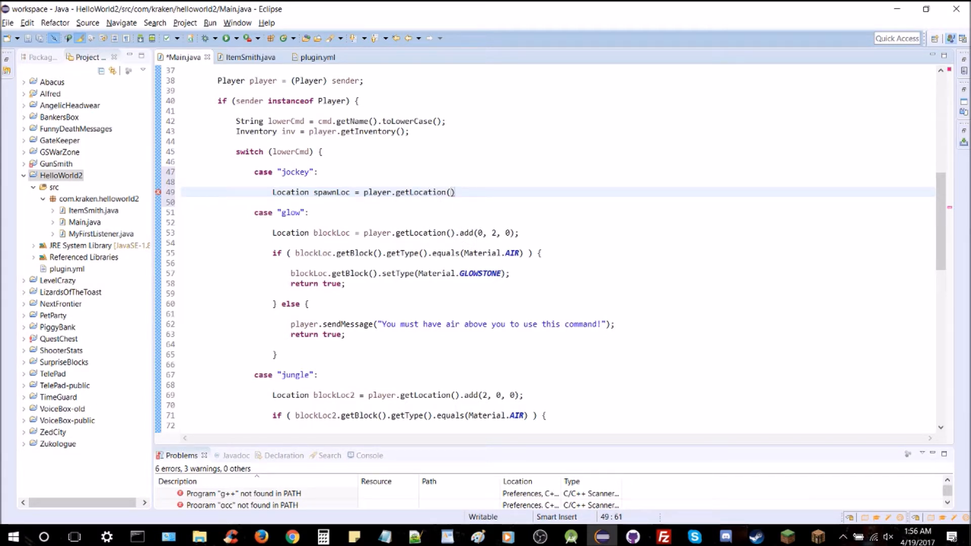
{"action": "type", "text": ";"}
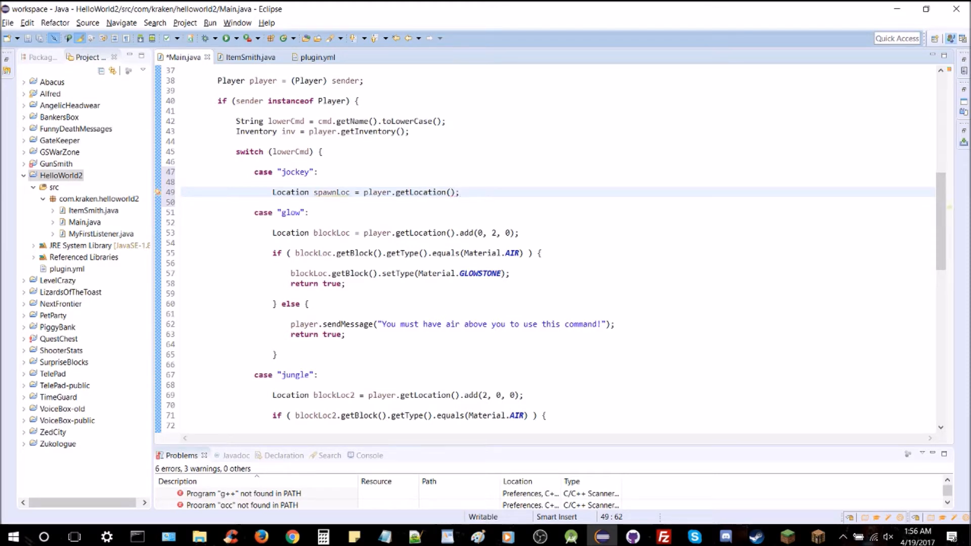
{"action": "type", "text": ".add(2"}
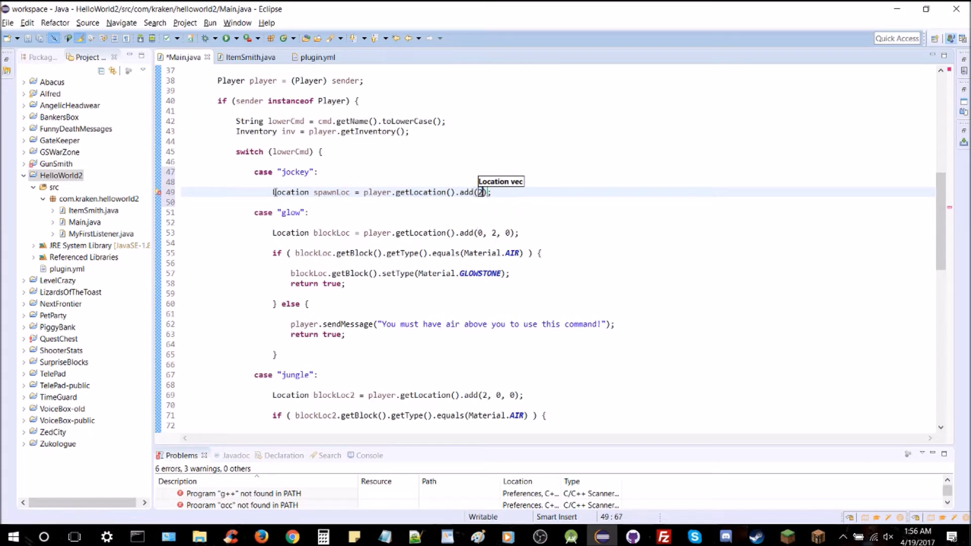
{"action": "type", "text": ",0,0"}
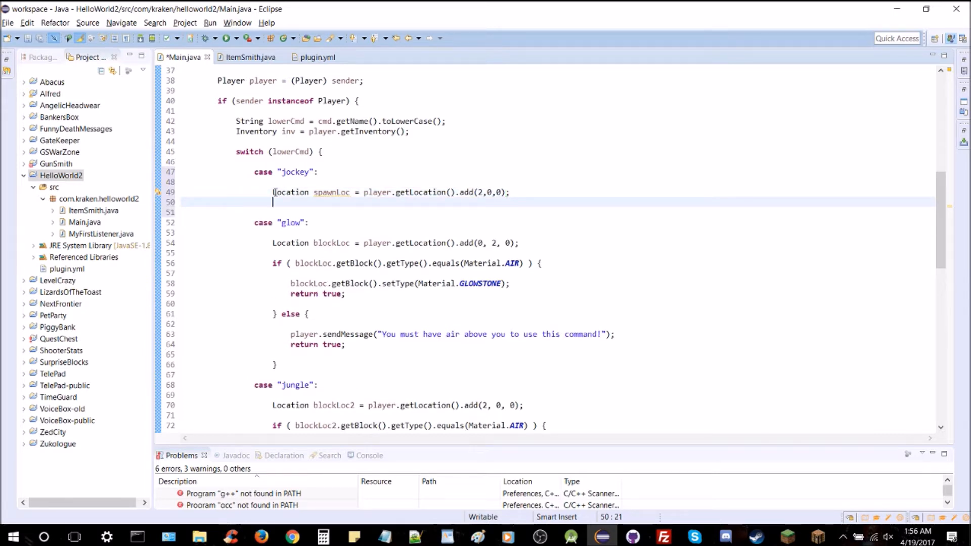
Step: Add World world = player.getWorld(); below the spawnLoc line
{"action": "type", "text": "World world"}
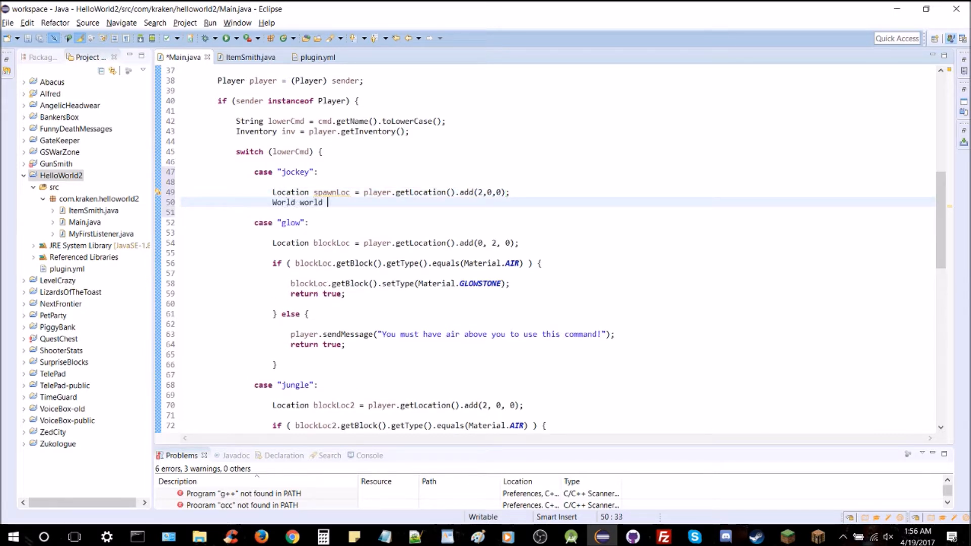
{"action": "type", "text": "= player.getWorld();"}
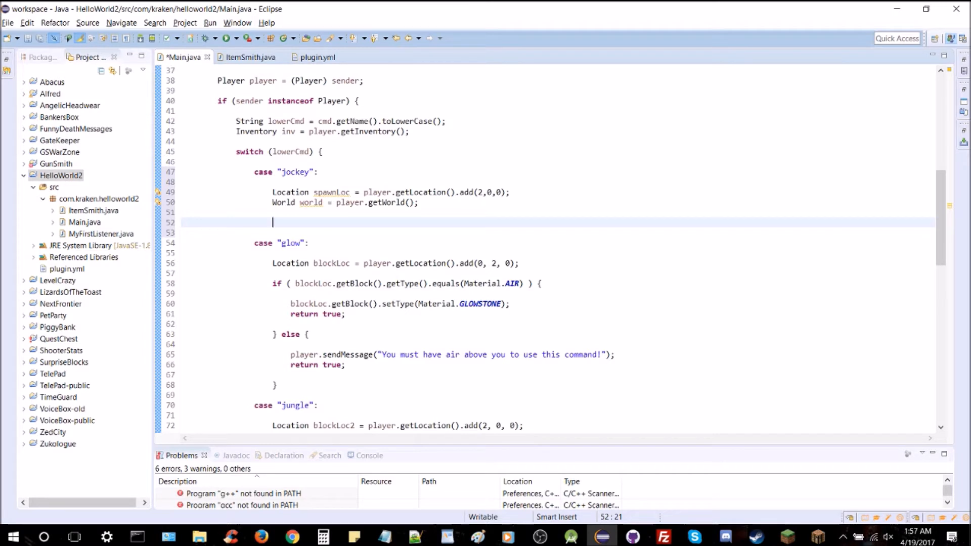
Step: Add Spider spider = (Spider) world.spawnEntity(spawnLoc, EntityType.SPIDER); to the jockey case
{"action": "type", "text": "Spider"}
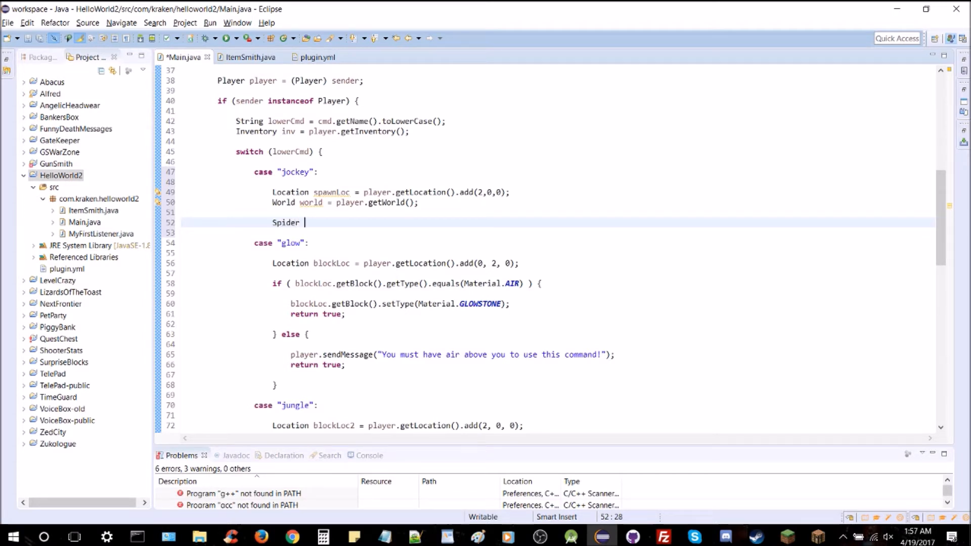
{"action": "type", "text": "spider"}
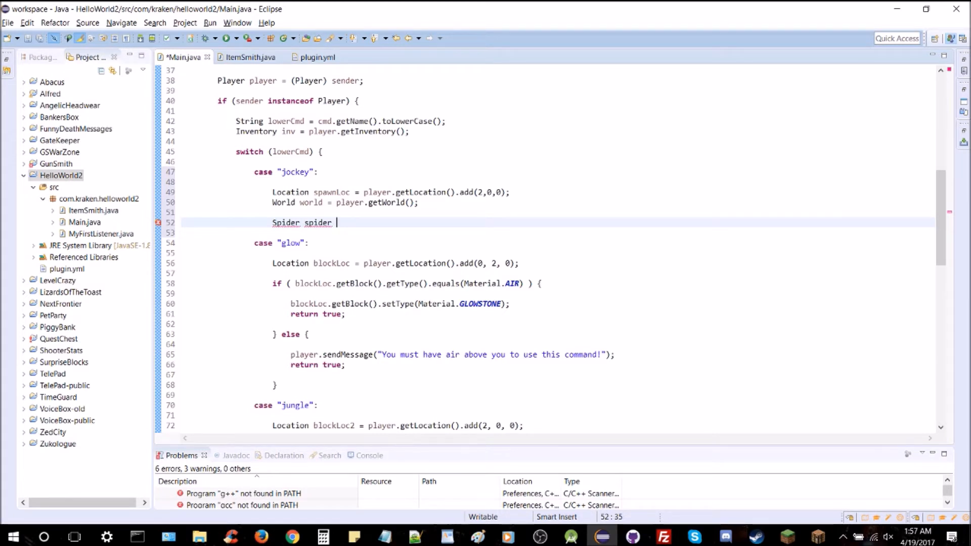
{"action": "mouse_move", "coordinate": [285, 232]}
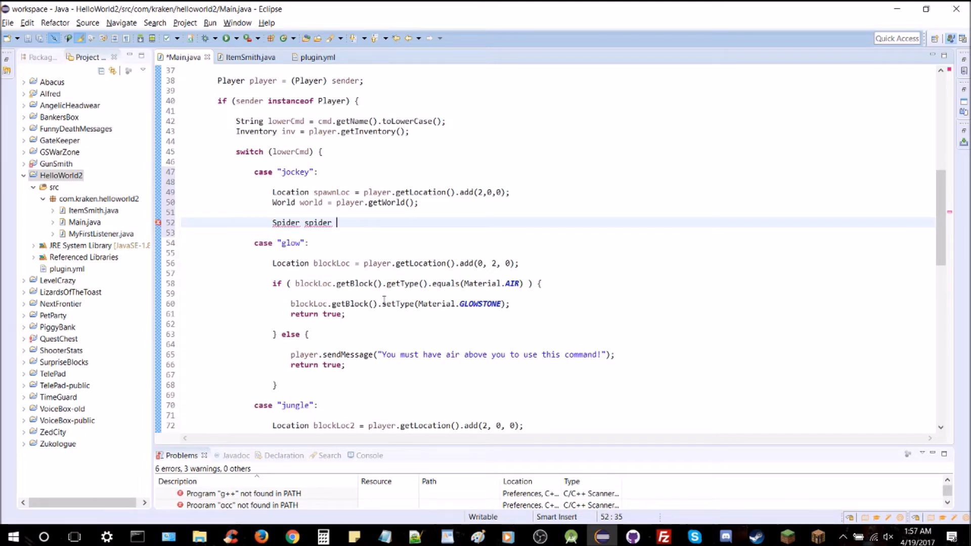
{"action": "mouse_move", "coordinate": [444, 284]}
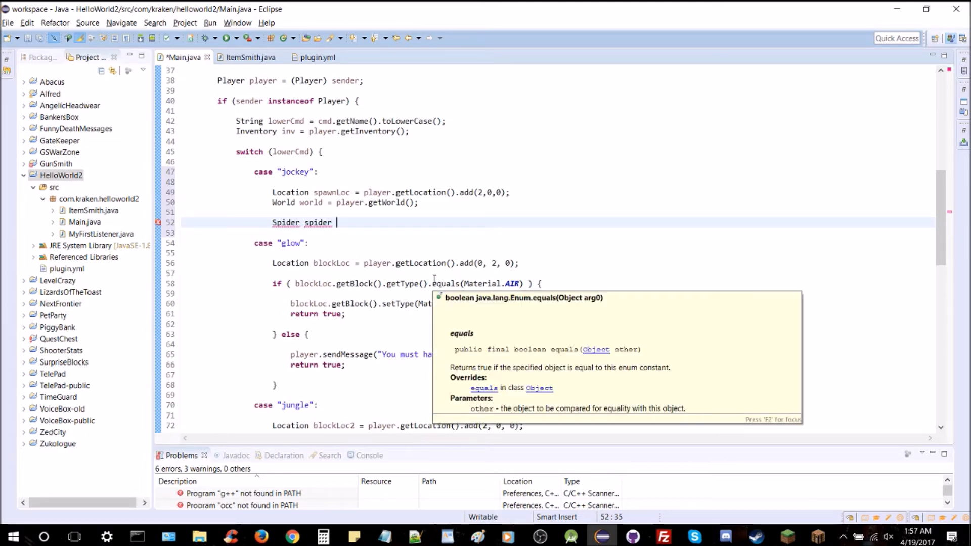
{"action": "type", "text": "= (Spide"}
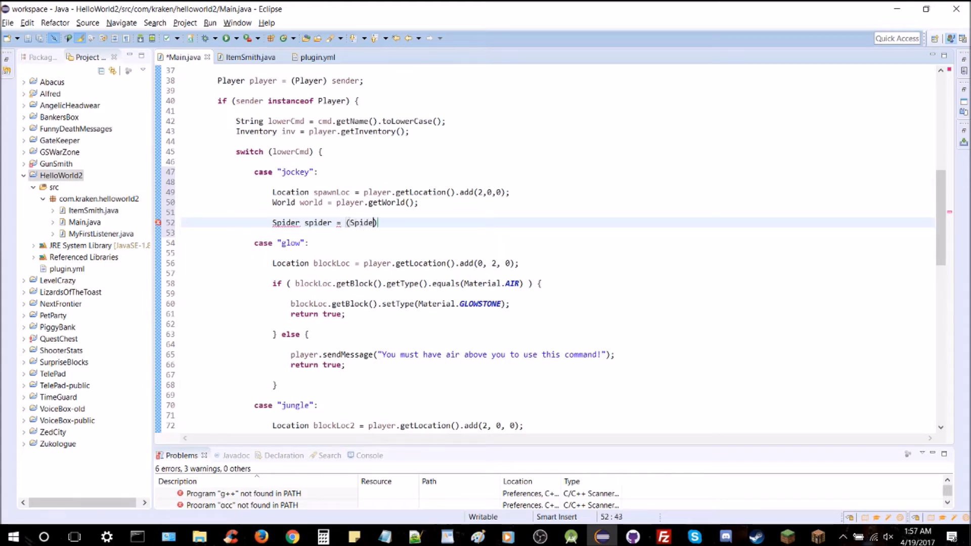
{"action": "type", "text": ")"}
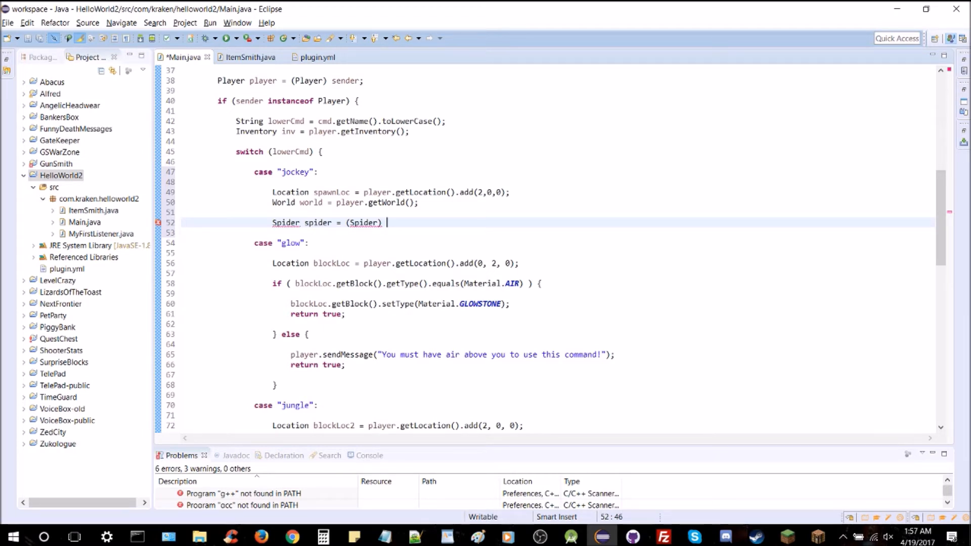
{"action": "type", "text": "world"}
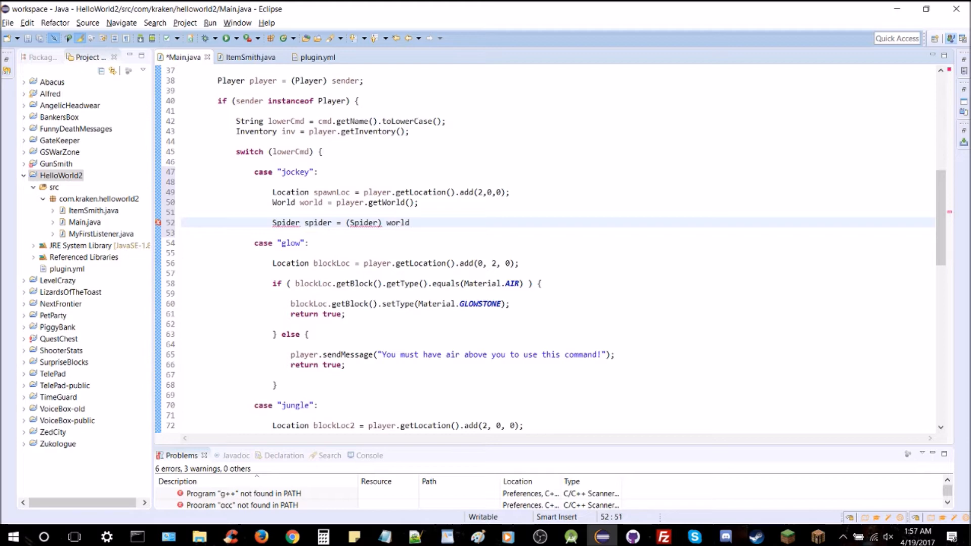
{"action": "type", "text": ".spawnent"}
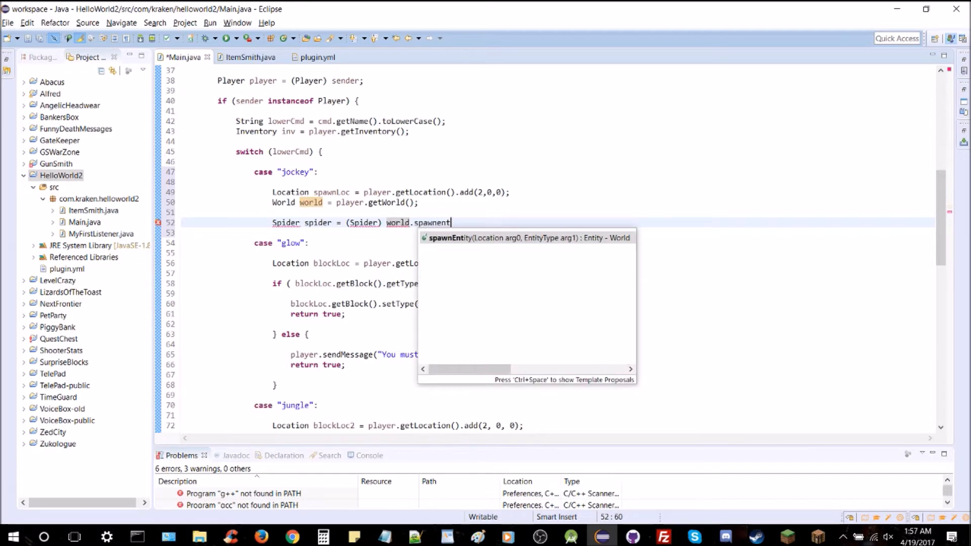
{"action": "type", "text": "Entity(arg0, arg1);"}
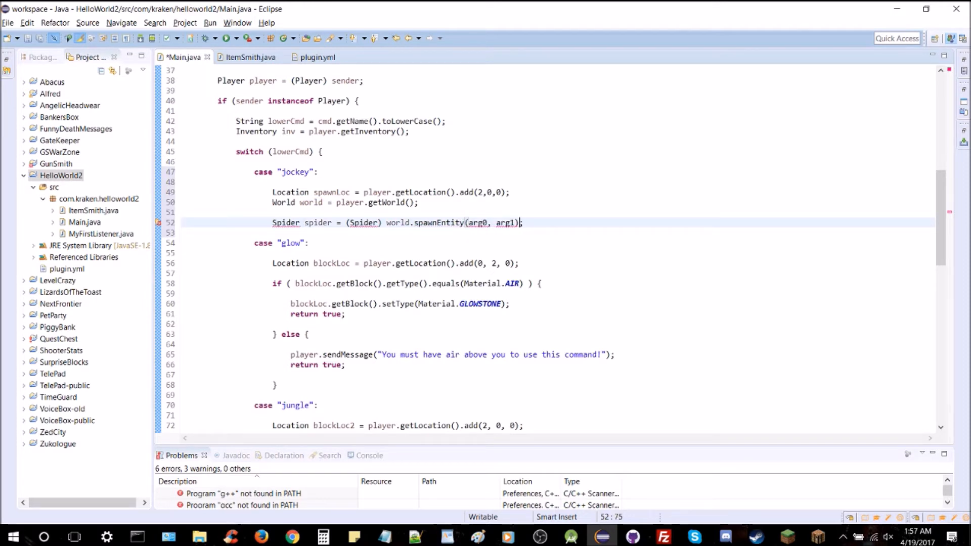
{"action": "type", "text": "spawn"}
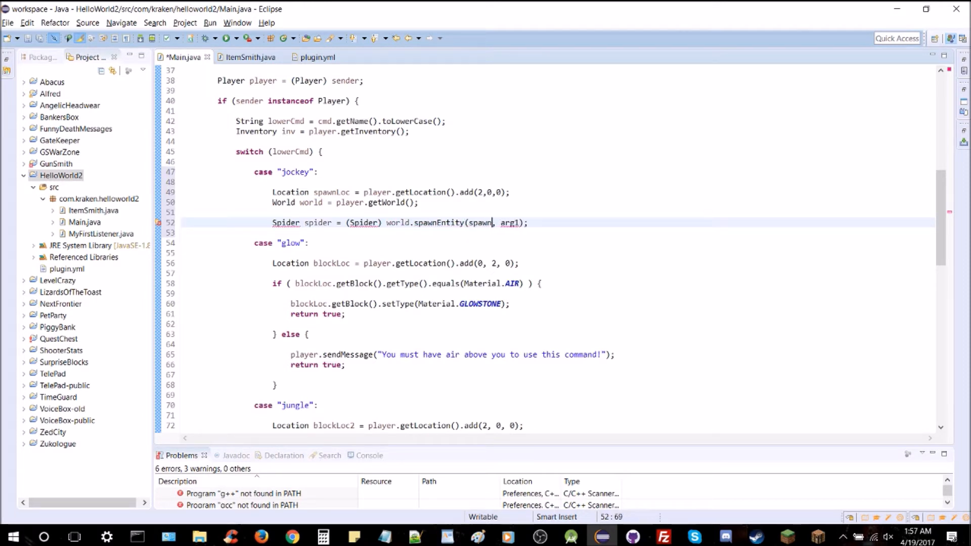
{"action": "type", "text": "Loc"}
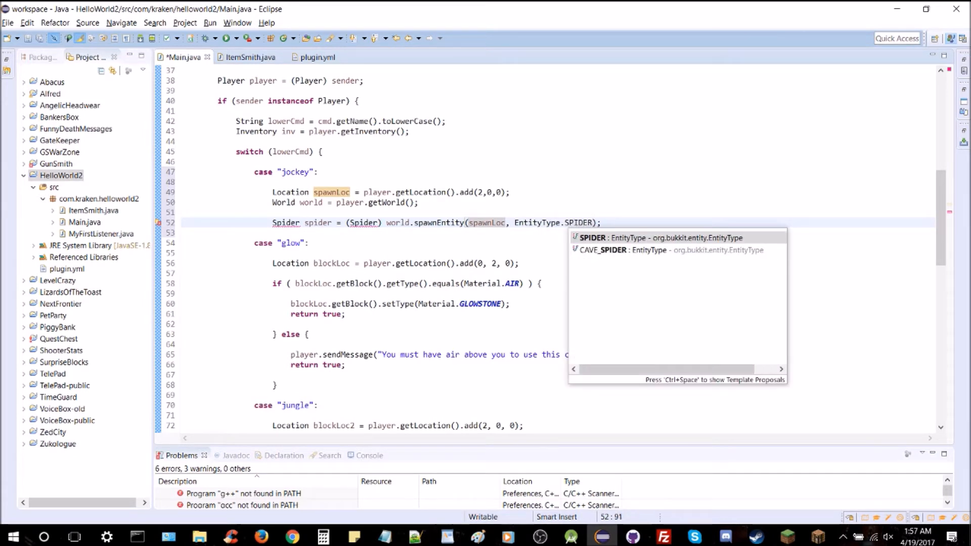
Step: Finish the spider line and add a return statement to the jockey case
{"action": "left_click", "coordinate": [292, 223]}
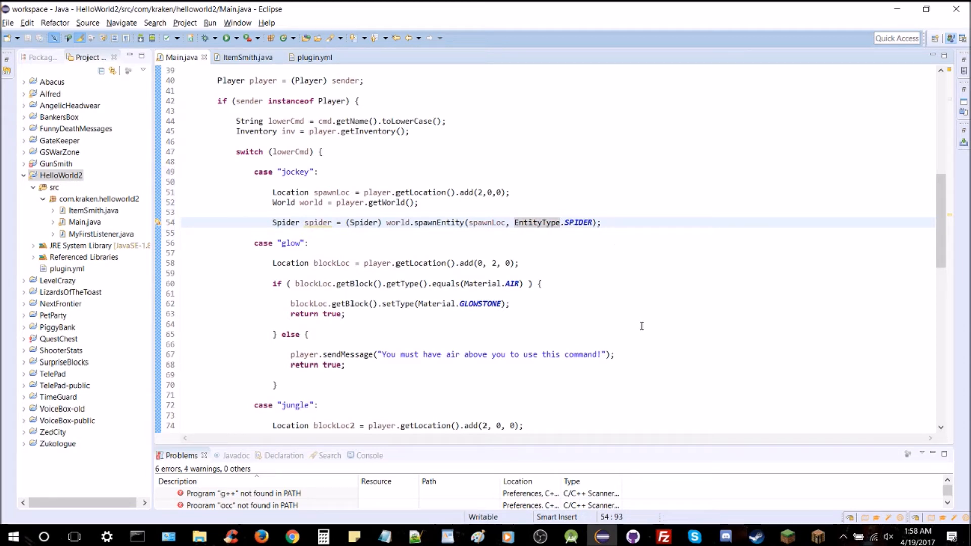
{"action": "type", "text": "return true;"}
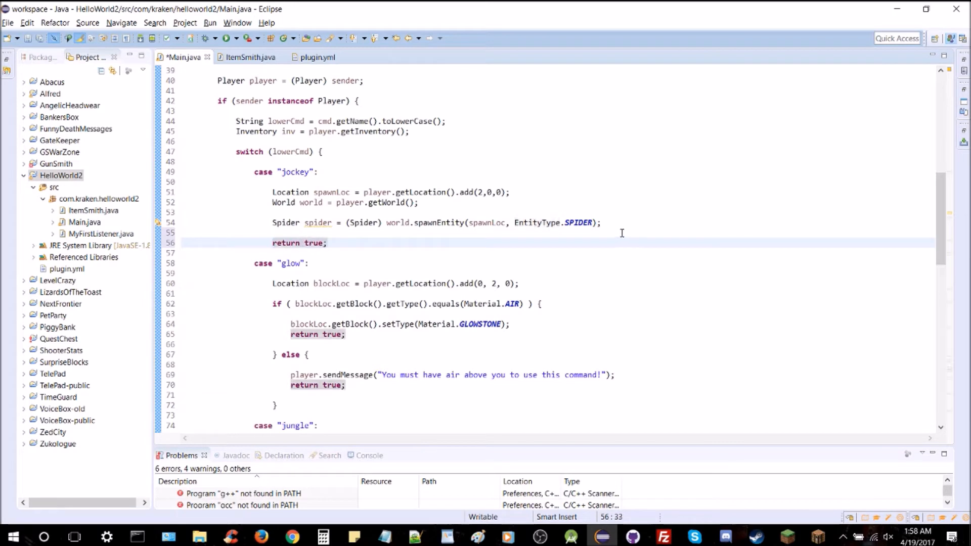
{"action": "left_click", "coordinate": [604, 223]}
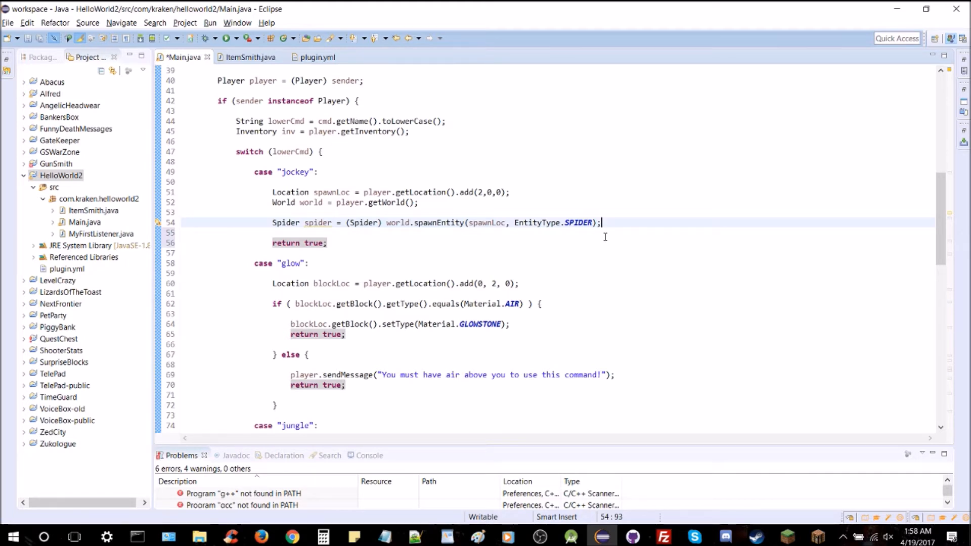
Step: Add Skeleton skeleton = (Skeleton) world.spawnEntity(spawnLoc, EntityType.SKELETON); below the spider line
{"action": "type", "text": "Skeleton skele"}
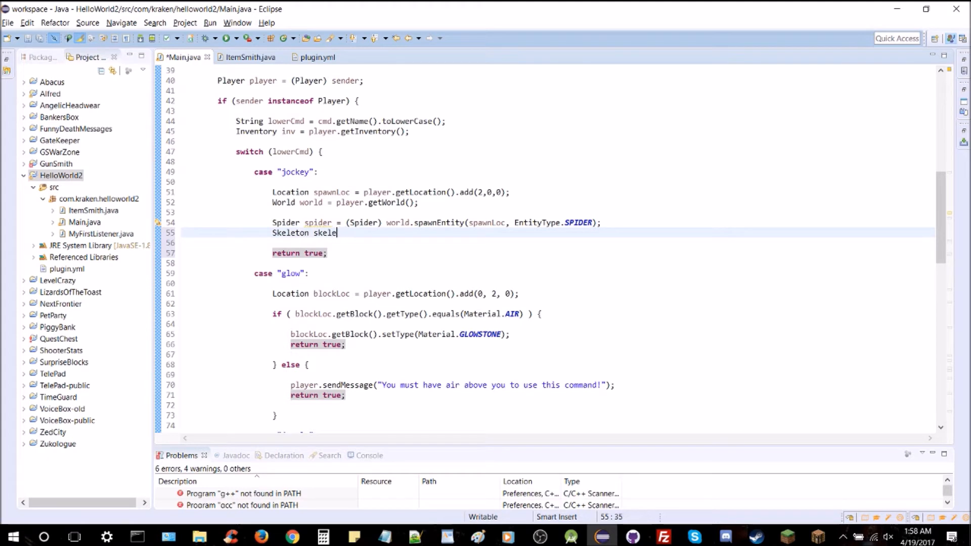
{"action": "type", "text": "ton ="}
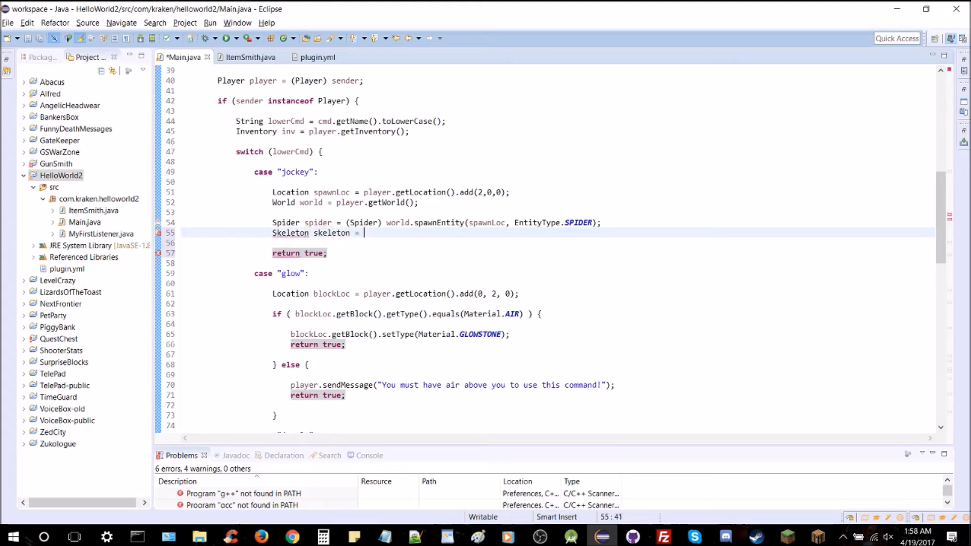
{"action": "type", "text": "(Skeleton)"}
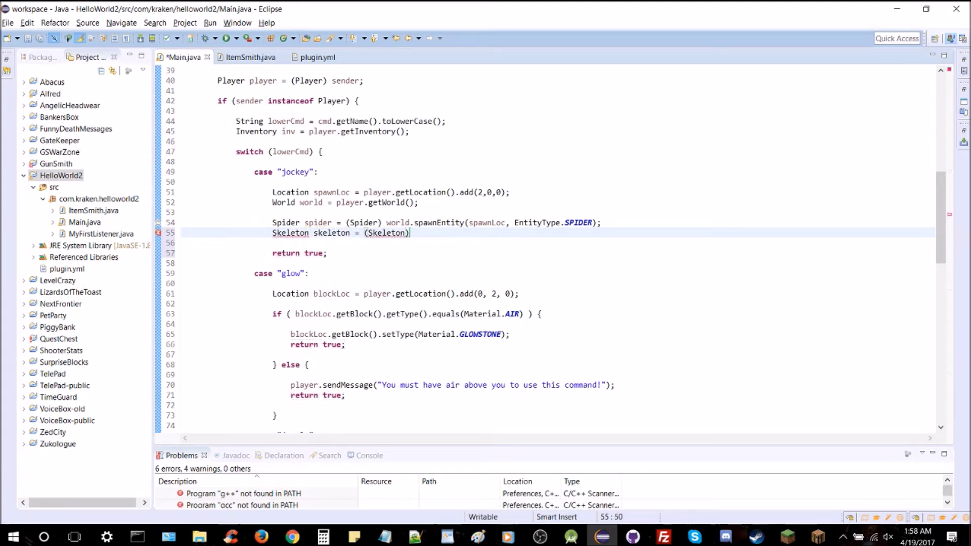
{"action": "type", "text": "world"}
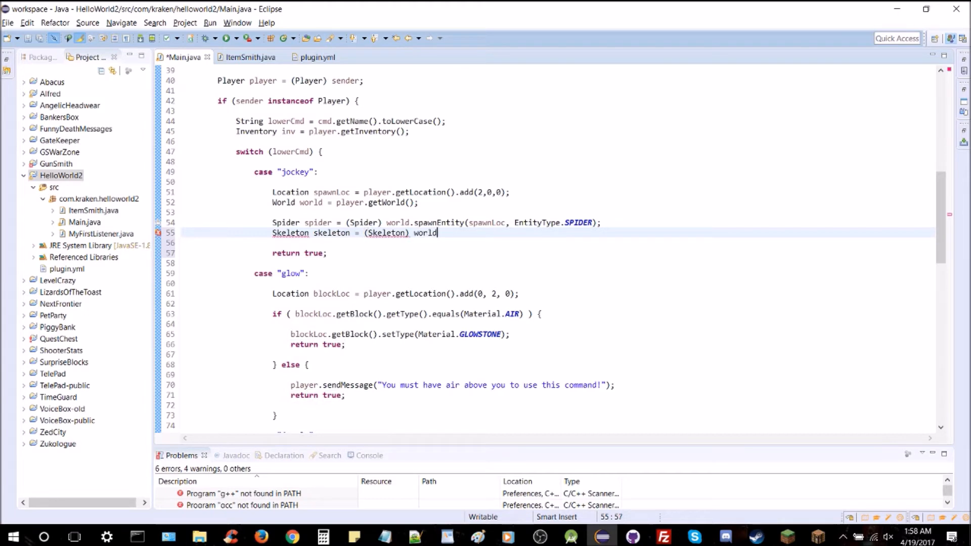
{"action": "type", "text": ".spawnEntity(spawnLoc, arg1"}
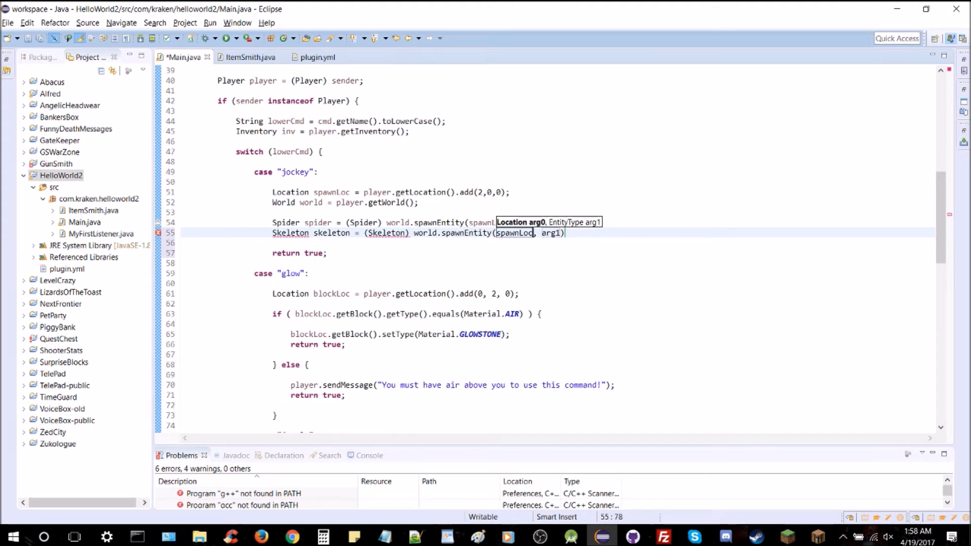
{"action": "type", "text": "EntityType.SKELETON"}
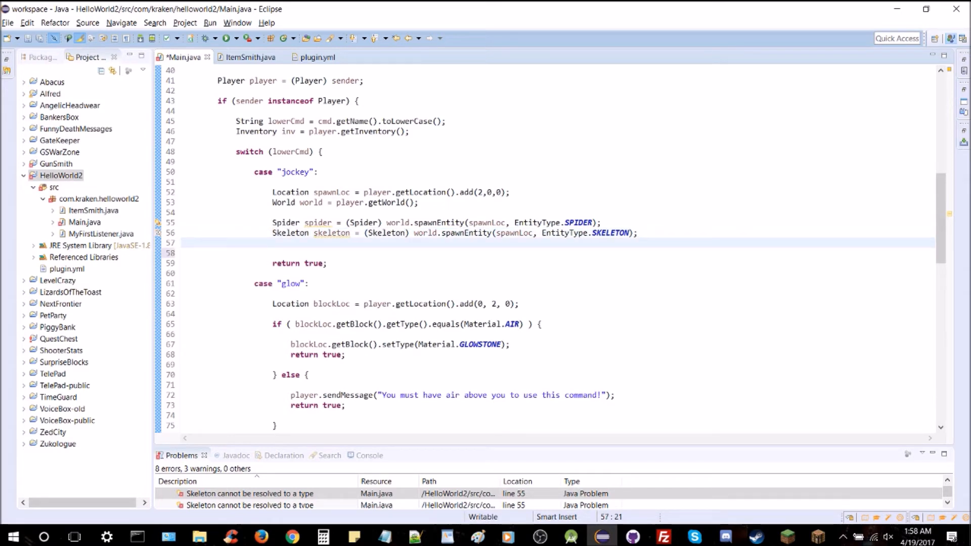
{"action": "type", "text": "spider."}
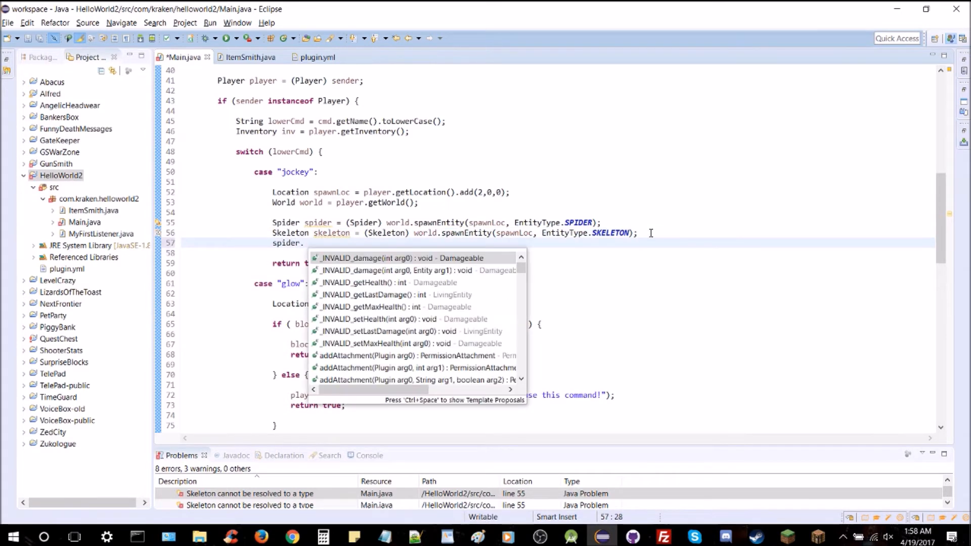
{"action": "type", "text": "setPassenger(skeleton);"}
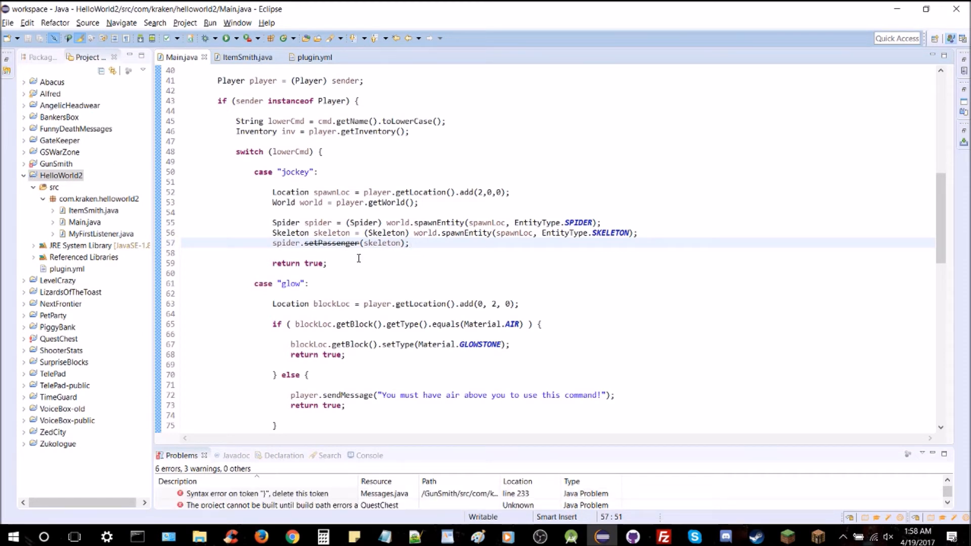
{"action": "scroll", "scroll_direction": "down", "scroll_amount": 3}
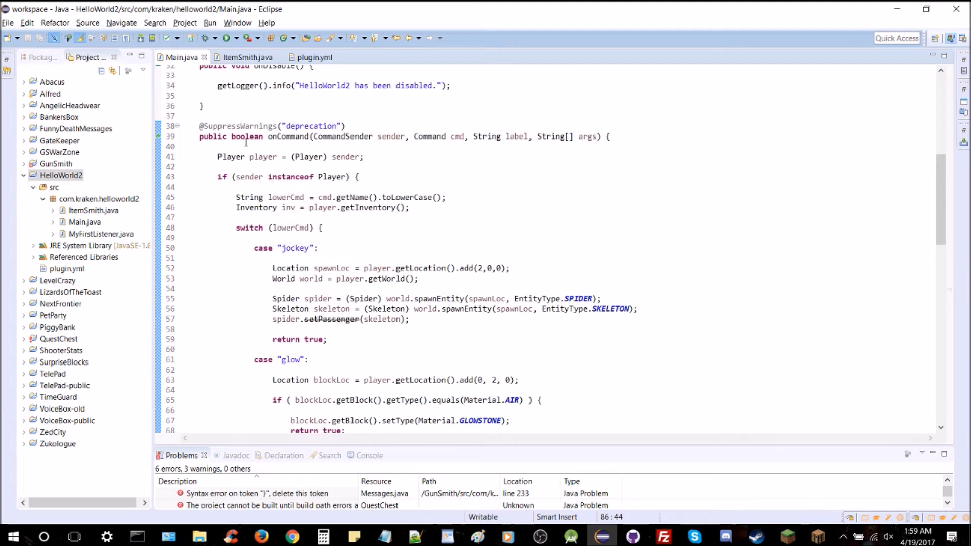
{"action": "double_click", "coordinate": [238, 127]}
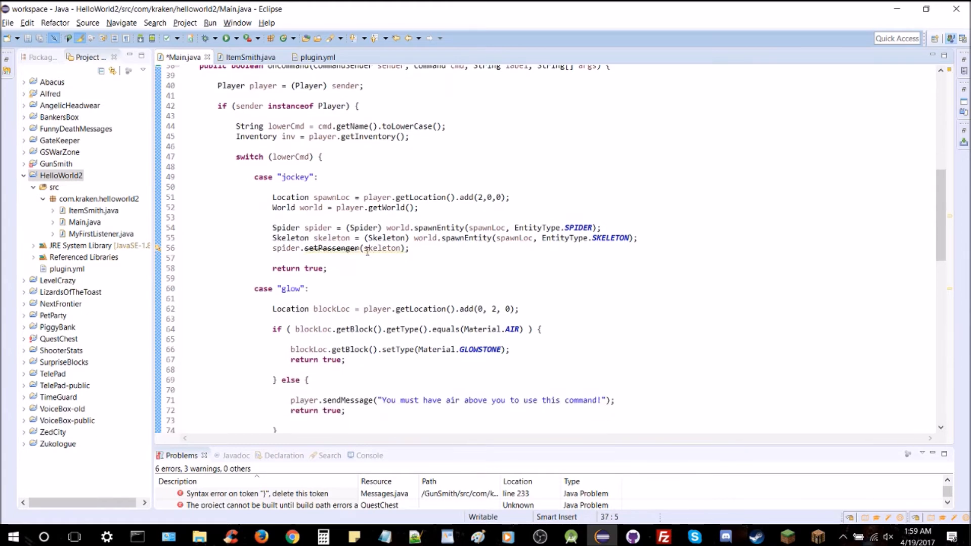
{"action": "left_click", "coordinate": [365, 248]}
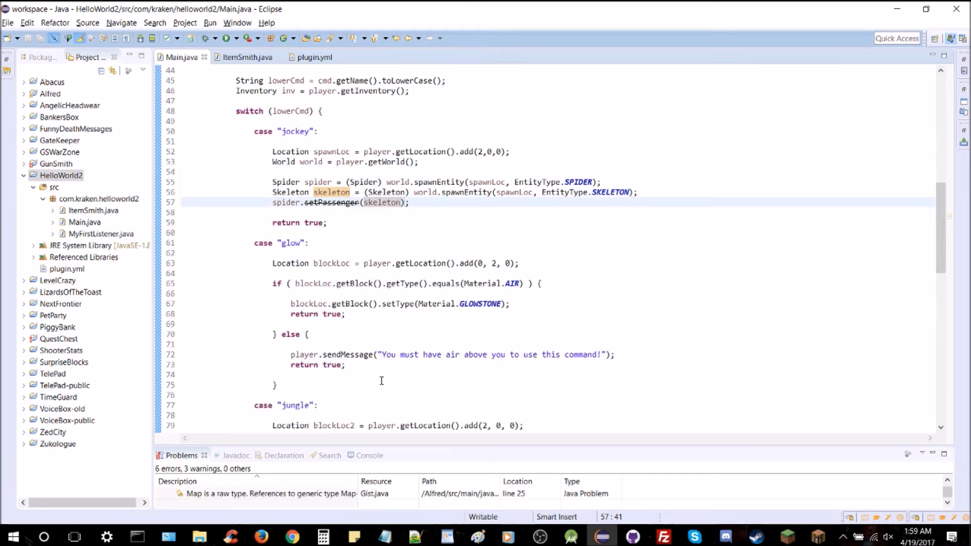
{"action": "scroll", "scroll_direction": "up", "scroll_amount": 3}
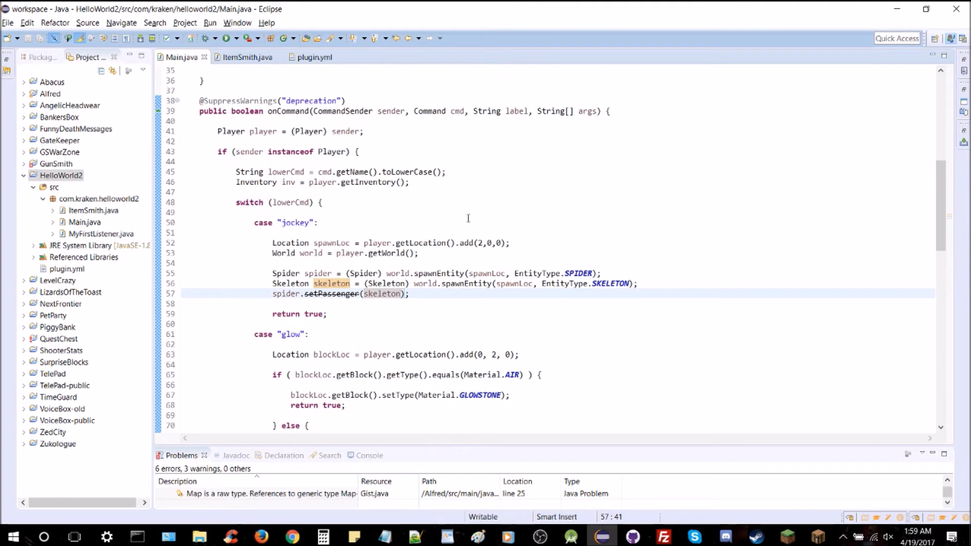
{"action": "left_click", "coordinate": [364, 293]}
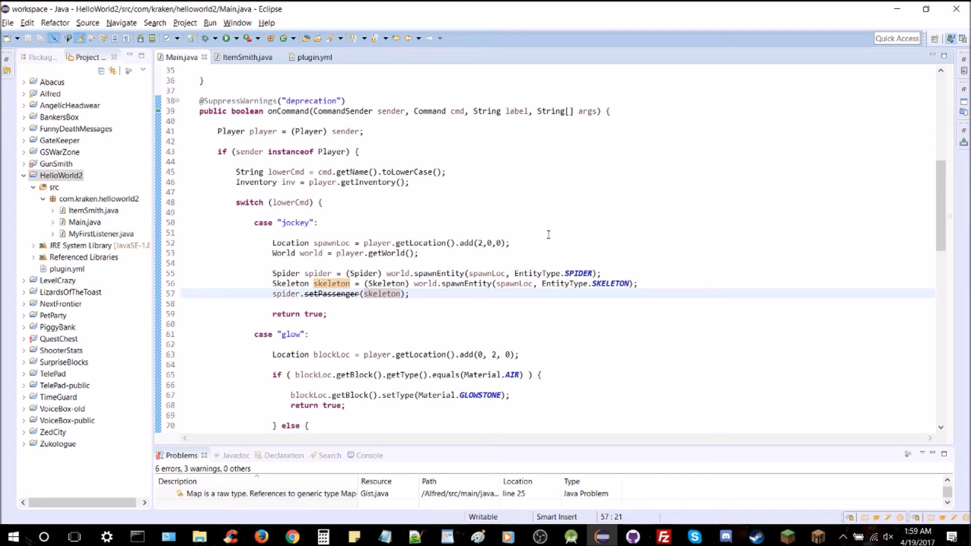
{"action": "mouse_move", "coordinate": [651, 385]}
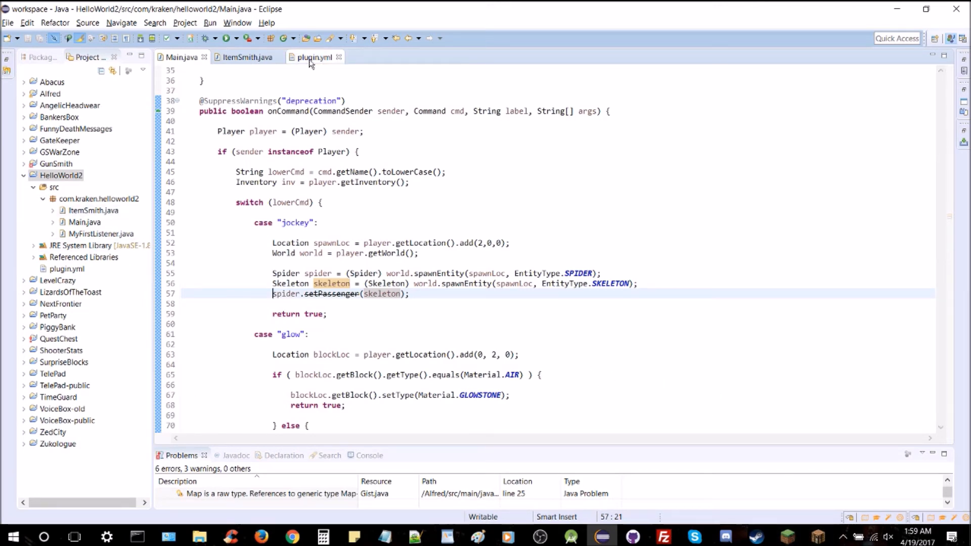
Step: Register a jockey command in plugin.yml with description "Spawn a spider jockey."
{"action": "left_click", "coordinate": [314, 57]}
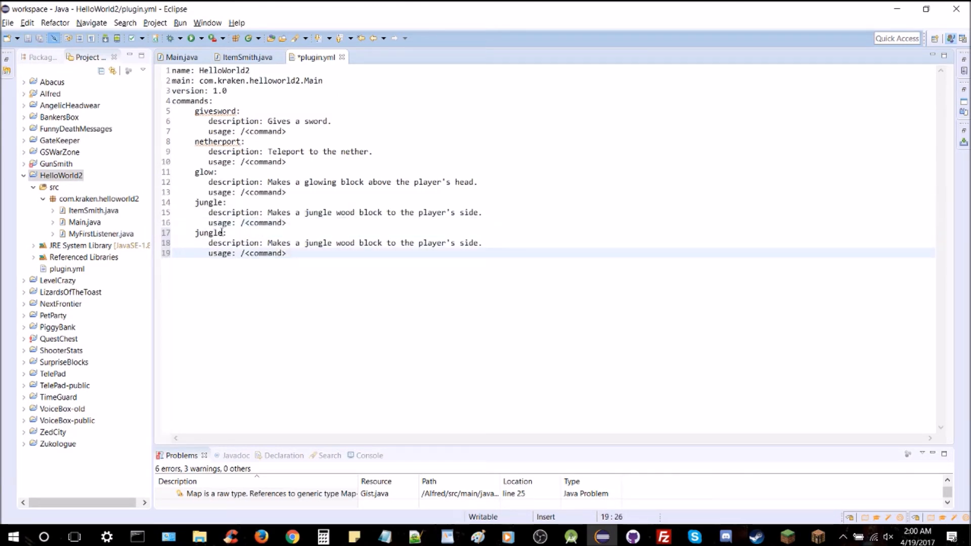
{"action": "type", "text": "jockey:"}
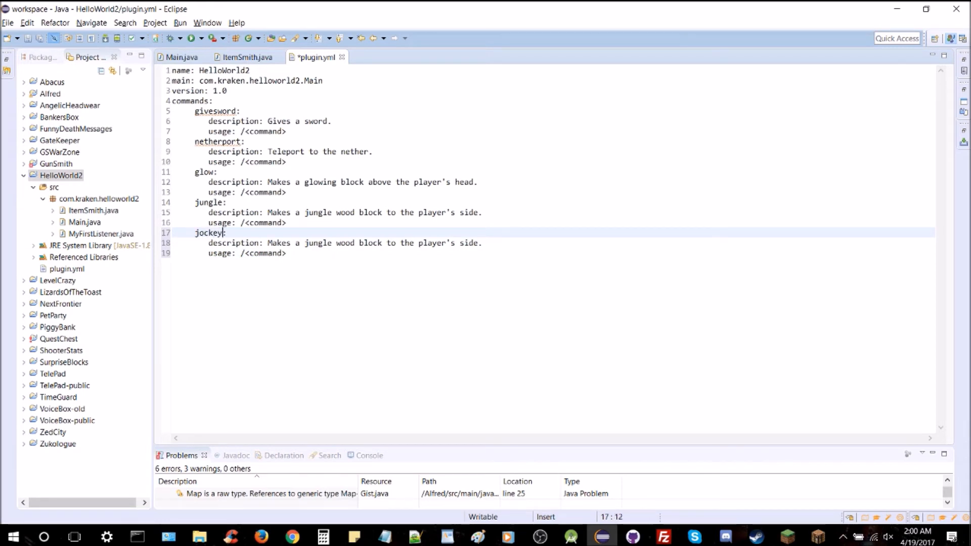
{"action": "type", "text": "S"}
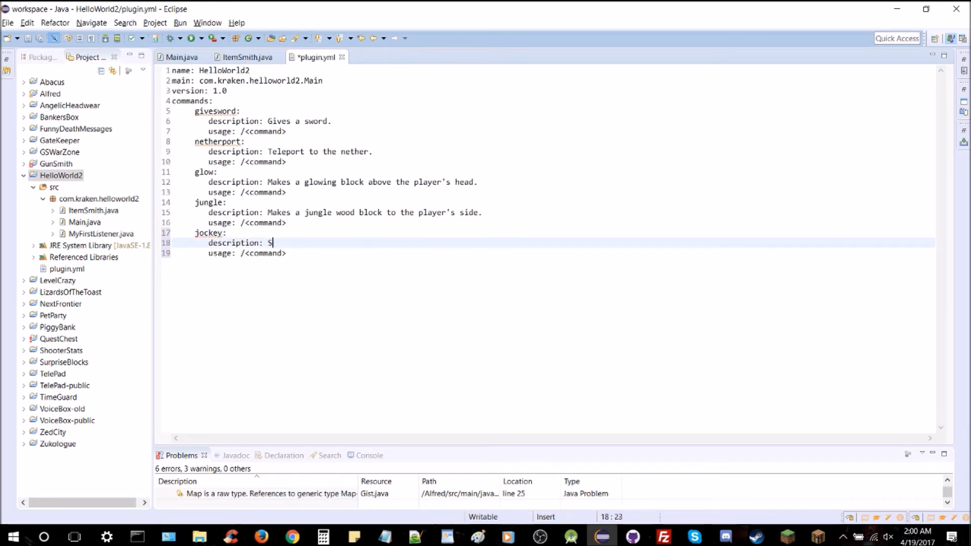
{"action": "type", "text": "pawn"}
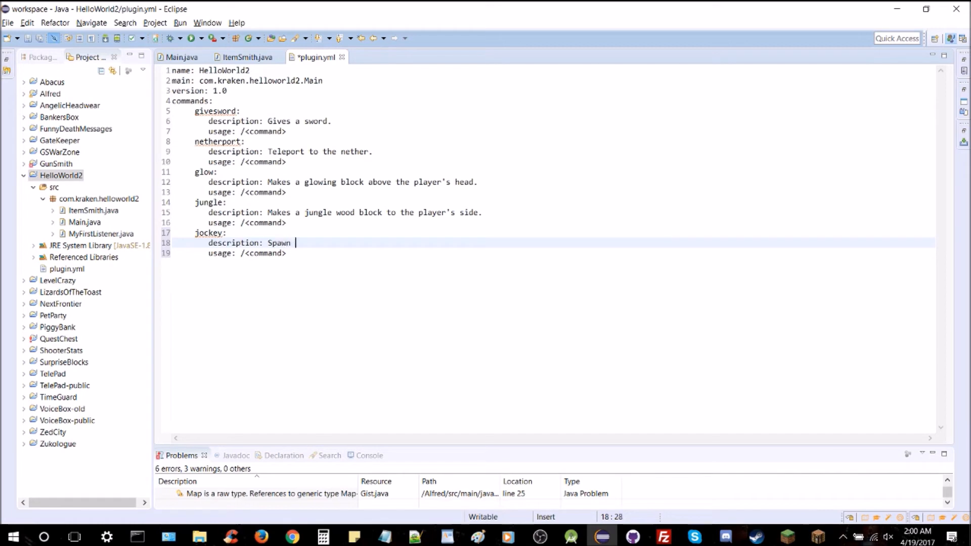
{"action": "type", "text": "a spider jockey."}
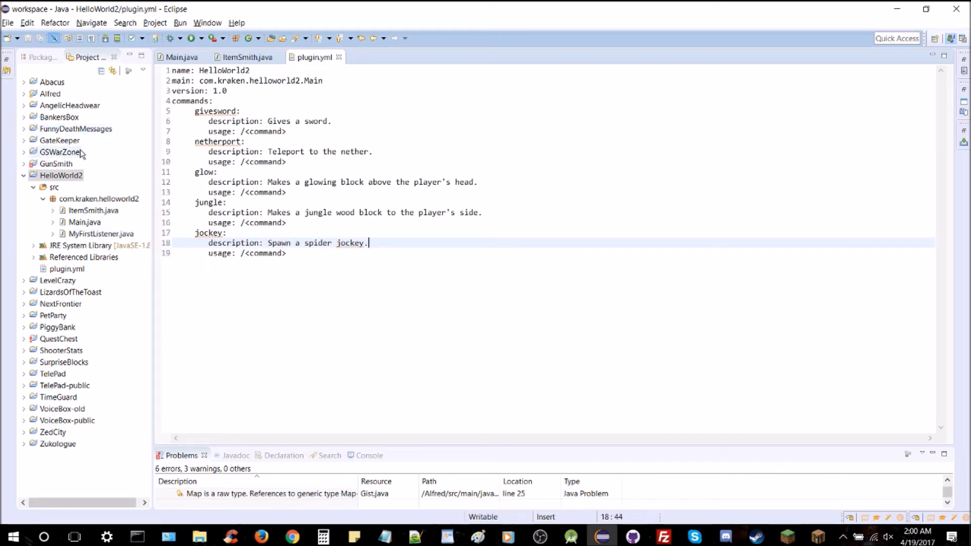
Step: Export HelloWorld2 as a JAR file, overwriting the existing HelloWorld2.jar
{"action": "right_click", "coordinate": [60, 175]}
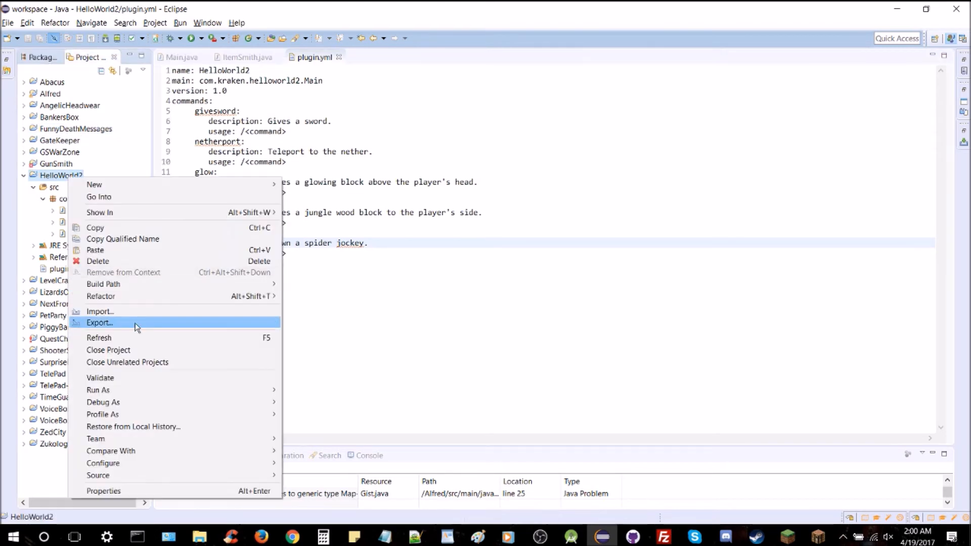
{"action": "left_click", "coordinate": [99, 322]}
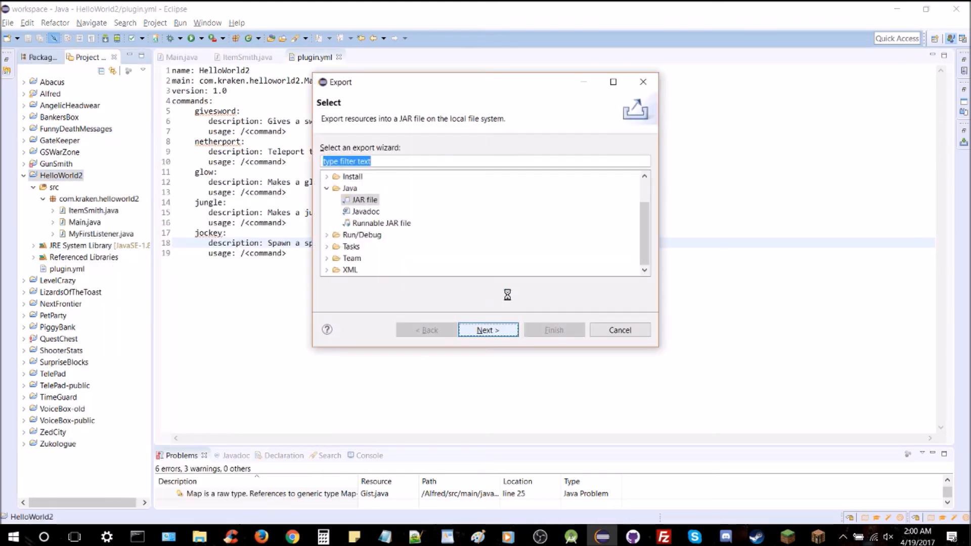
{"action": "left_click", "coordinate": [488, 331]}
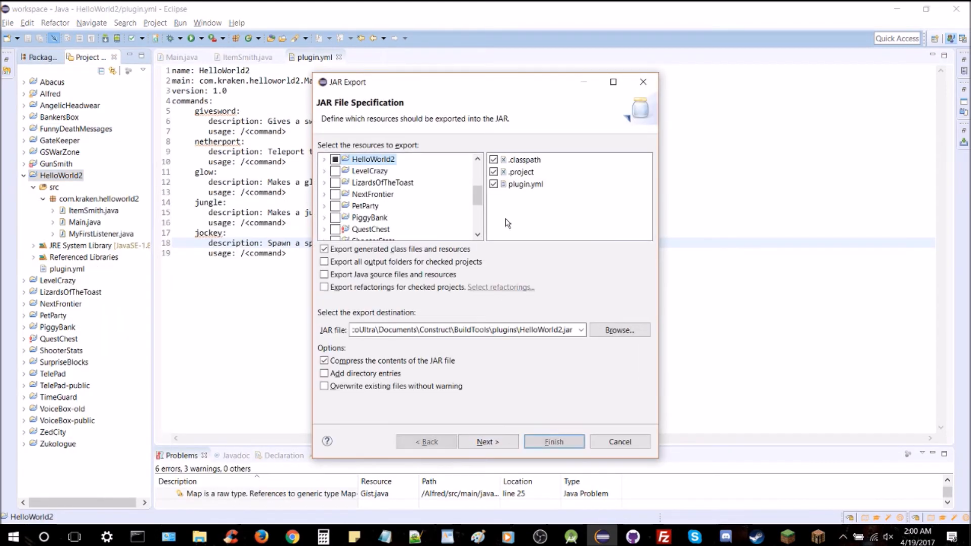
{"action": "left_click", "coordinate": [553, 441]}
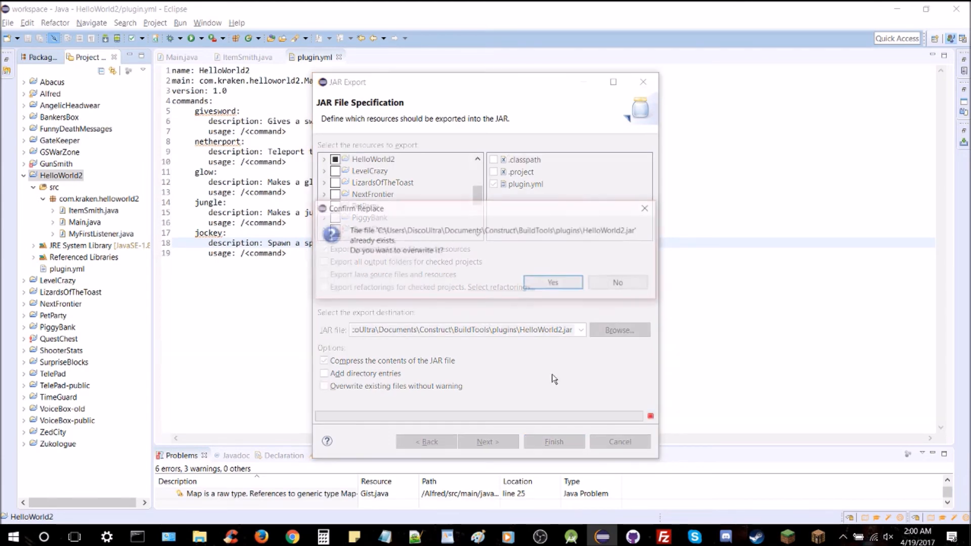
{"action": "left_click", "coordinate": [551, 283]}
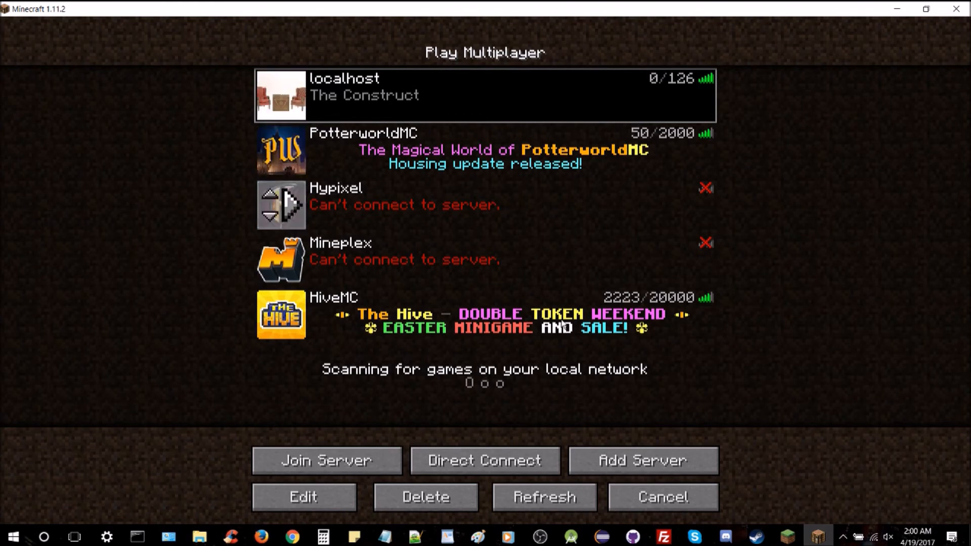
Step: Join the localhost server from the Multiplayer list
{"action": "left_click", "coordinate": [326, 460]}
{"action": "type", "text": "/"}
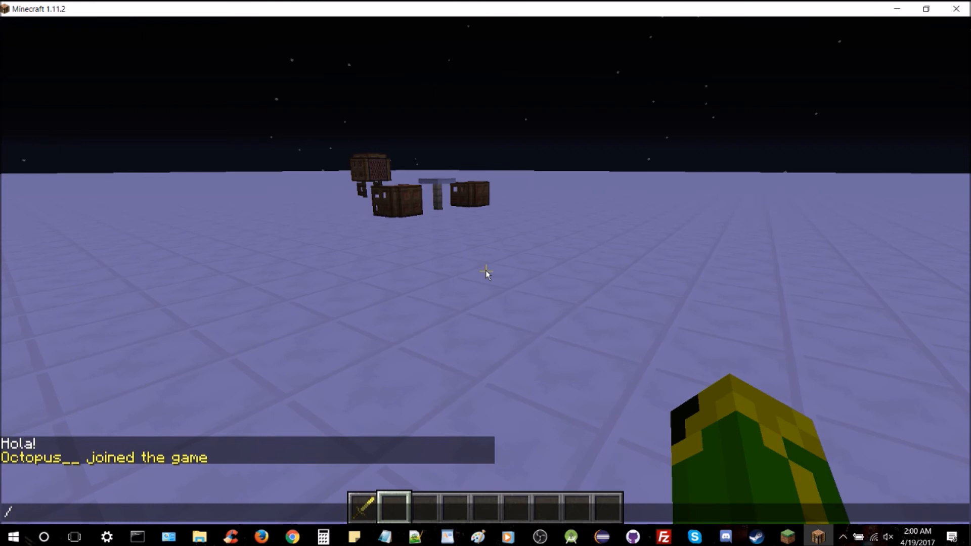
Step: Run the difficulty command in the server chat
{"action": "type", "text": "difficulty"}
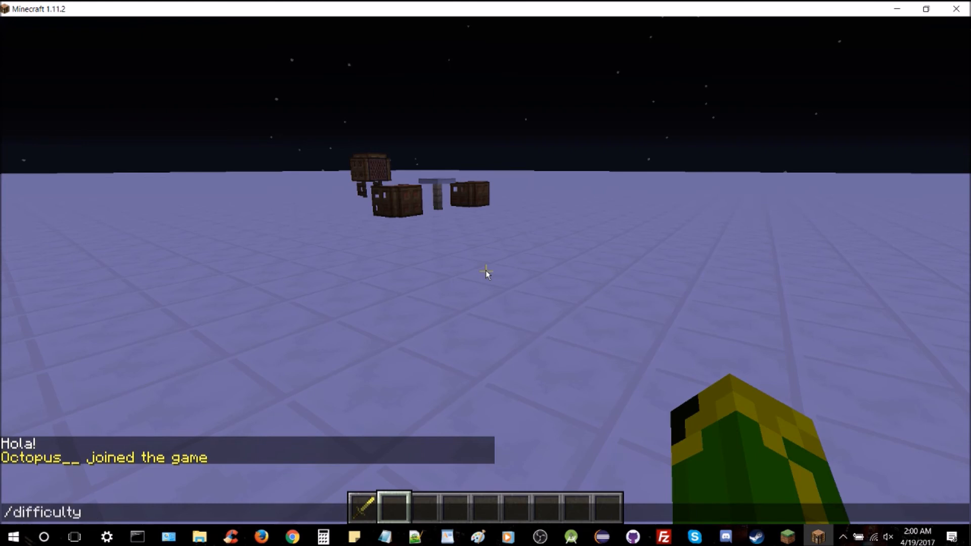
{"action": "key", "text": "Return"}
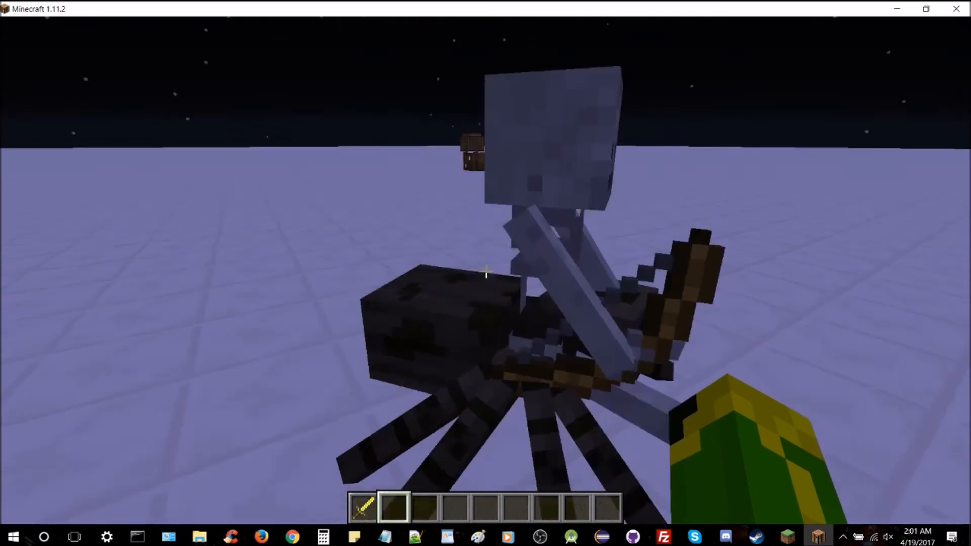
Step: View the skeleton-on-spider jockey, then open the game menu and return to the game
{"action": "left_click", "coordinate": [486, 271]}
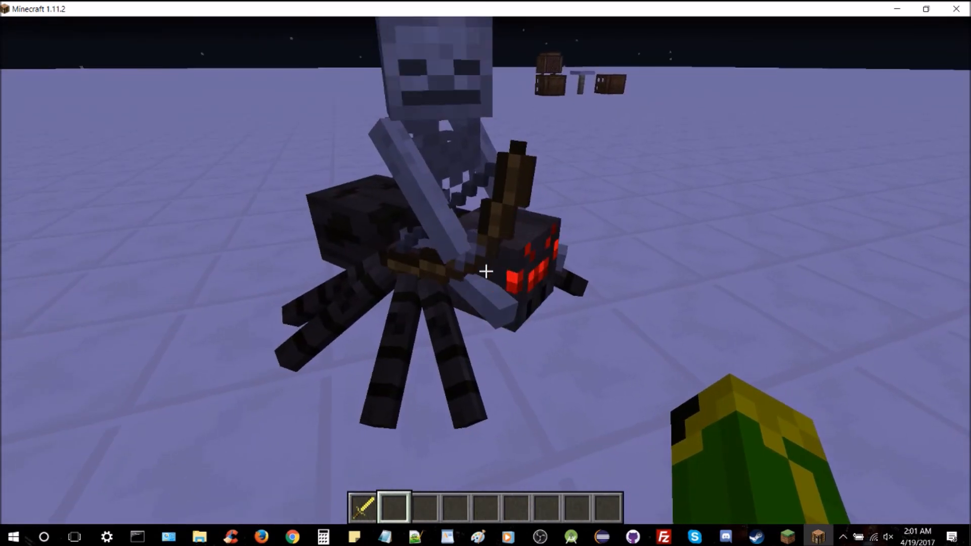
{"action": "left_click", "coordinate": [485, 271]}
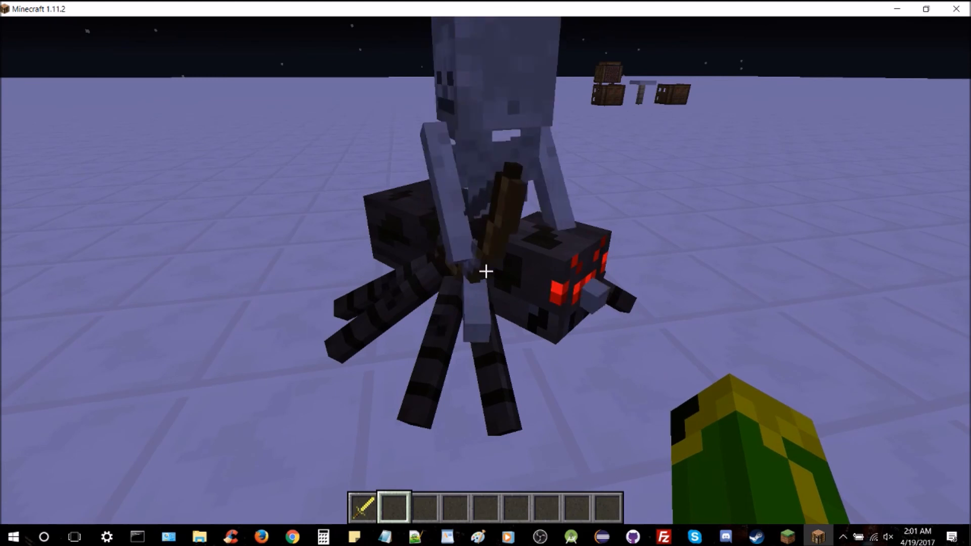
{"action": "key", "text": "Escape"}
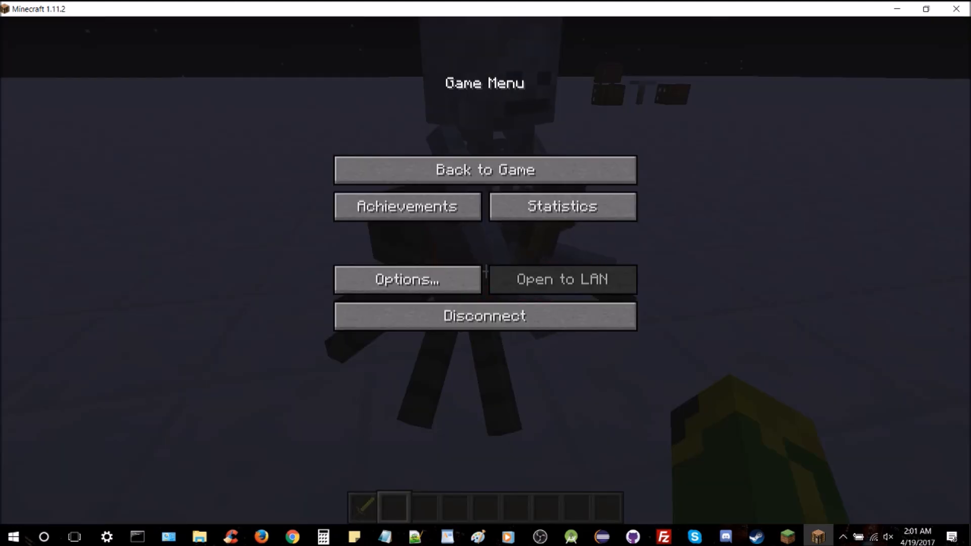
{"action": "left_click", "coordinate": [485, 169]}
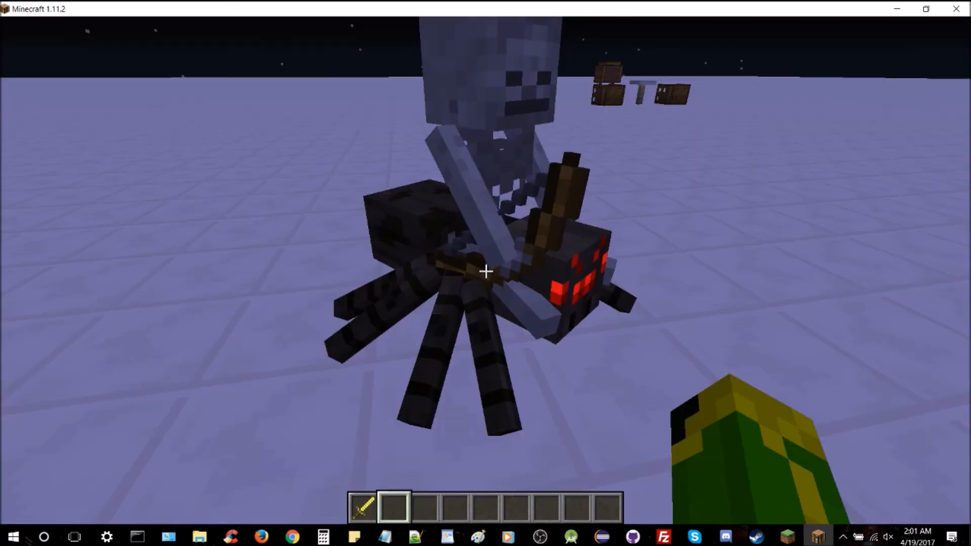